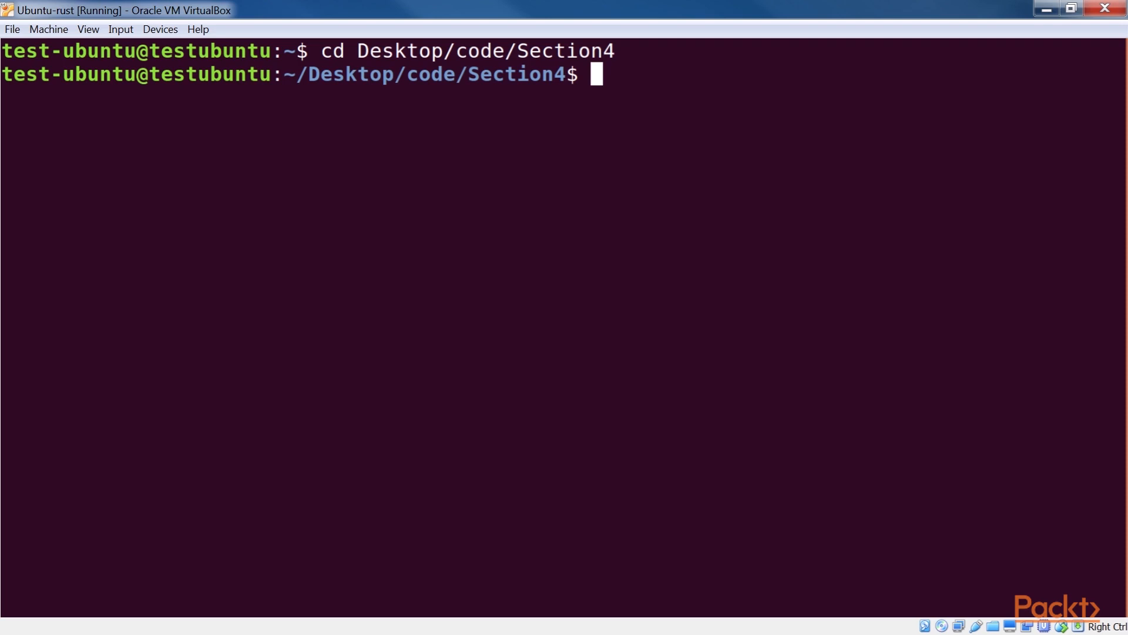
Create the serde-basic binary project, enter it as root, and begin editing Cargo.toml
{"action": "type", "text": "carg"}
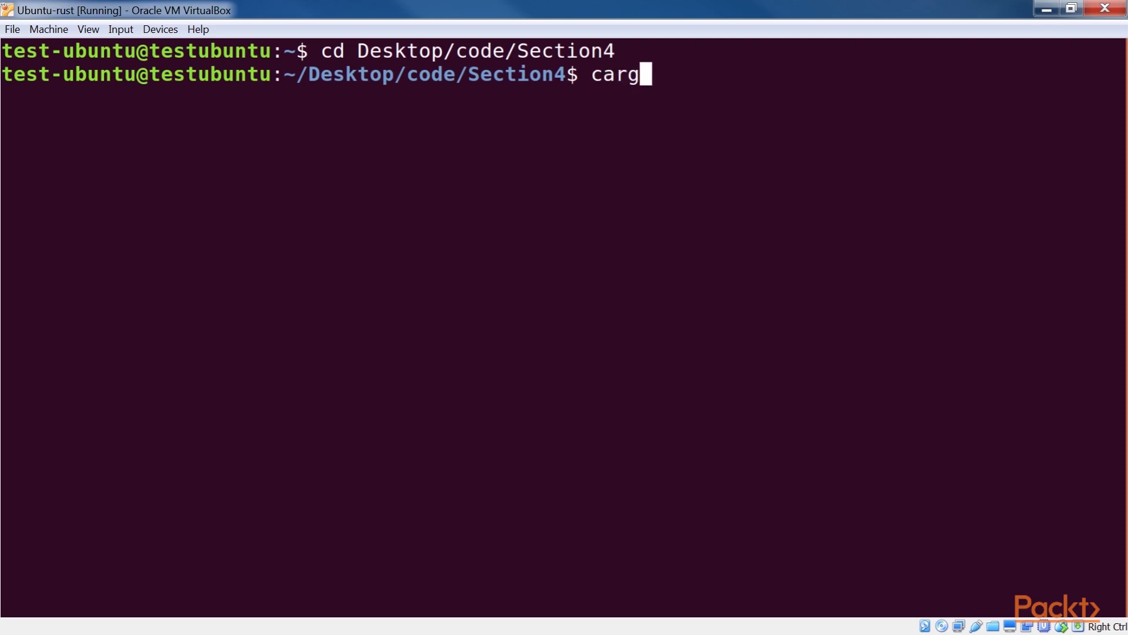
{"action": "type", "text": "o new --bin"}
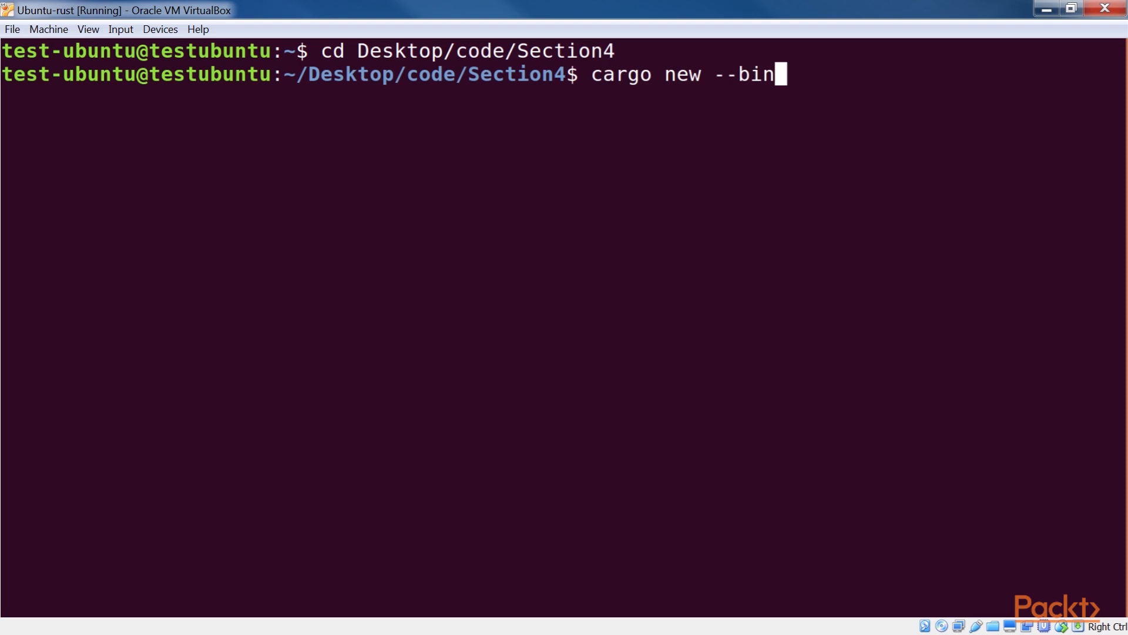
{"action": "type", "text": "serde-basic"}
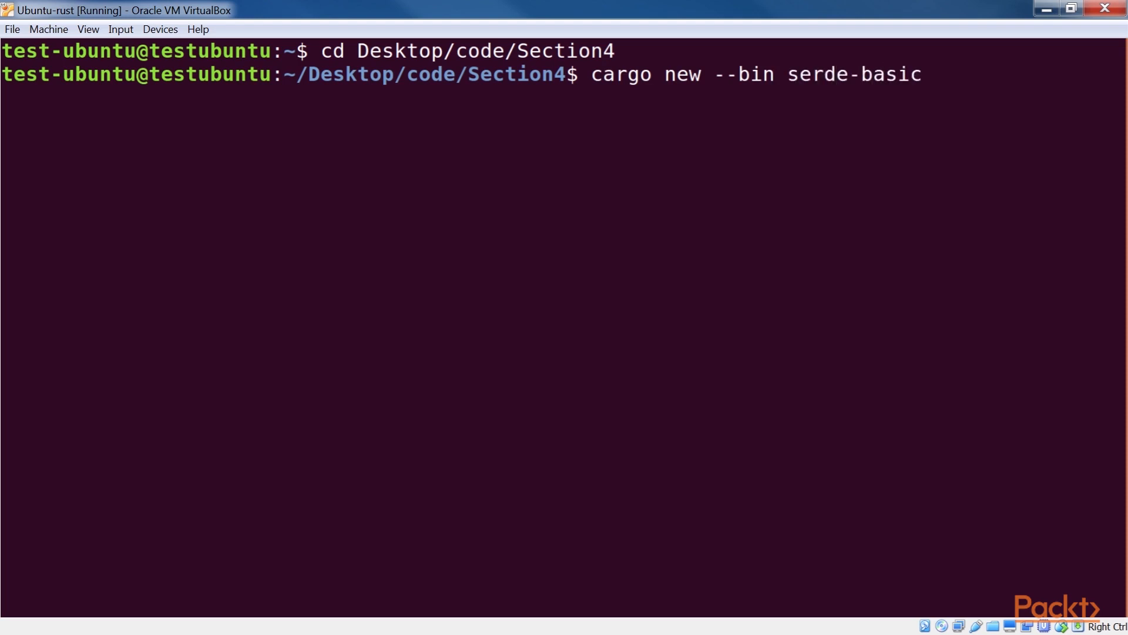
{"action": "type", "text": "cd serde-basic"}
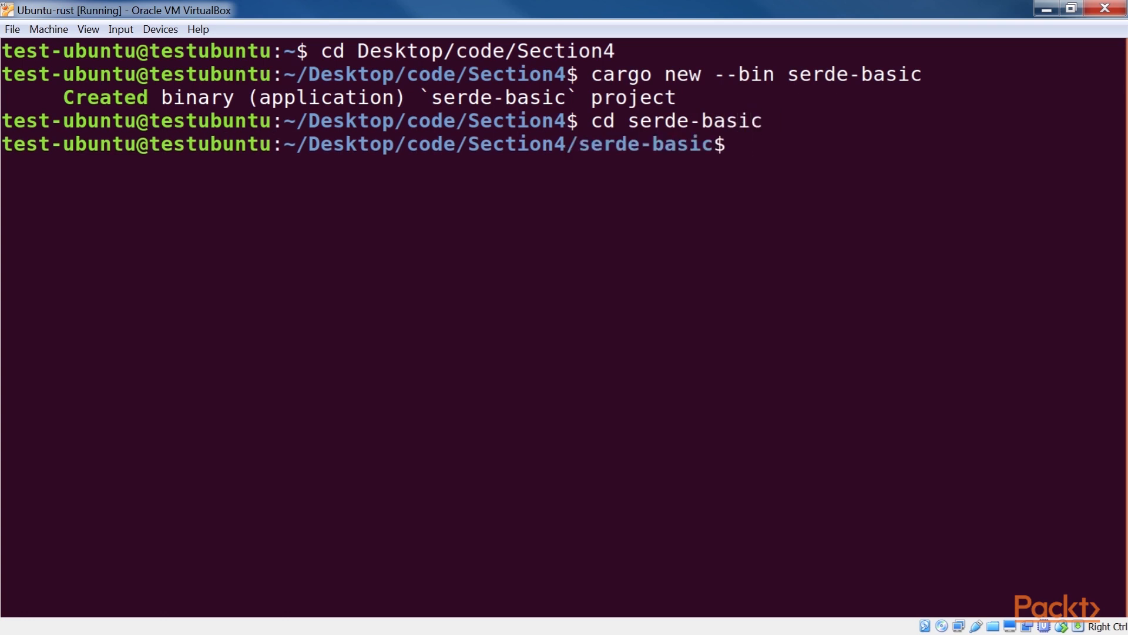
{"action": "type", "text": "sudo su"}
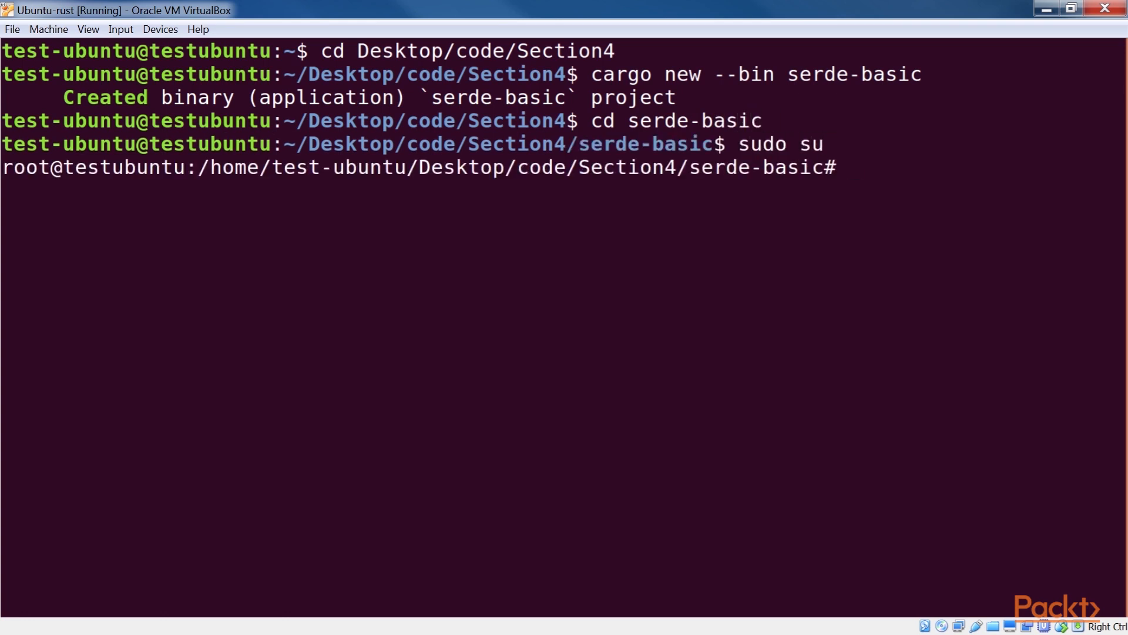
{"action": "type", "text": "nano Cargo"}
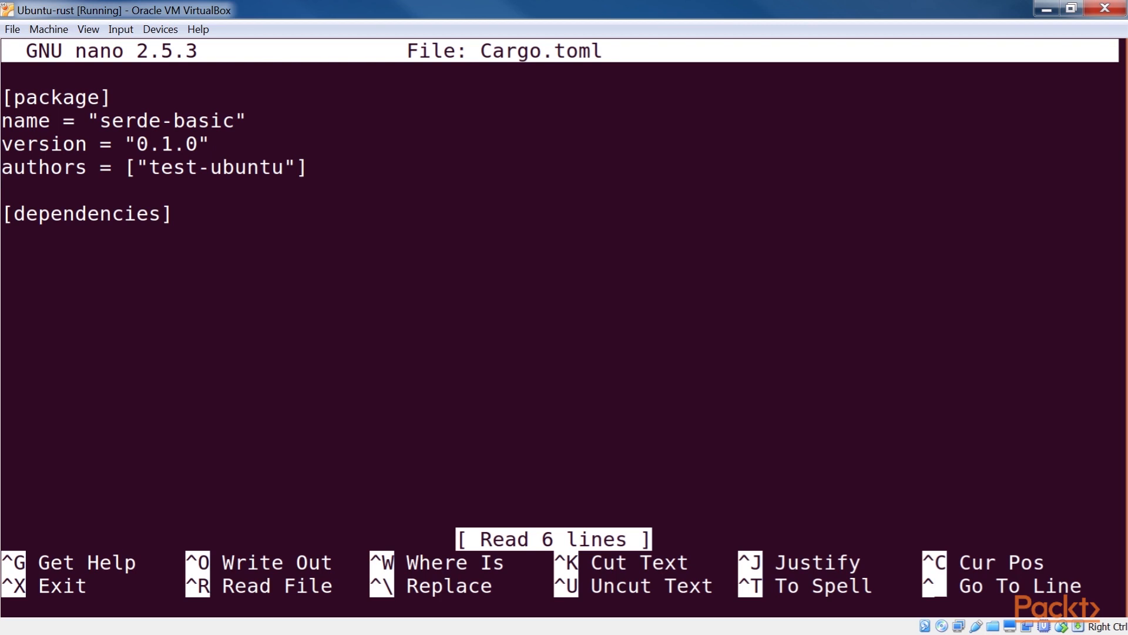
Add serde, serde_derive, serde_json and serde_yaml dependencies, save, and move into src
{"action": "type", "text": "serde = \"1.0\""}
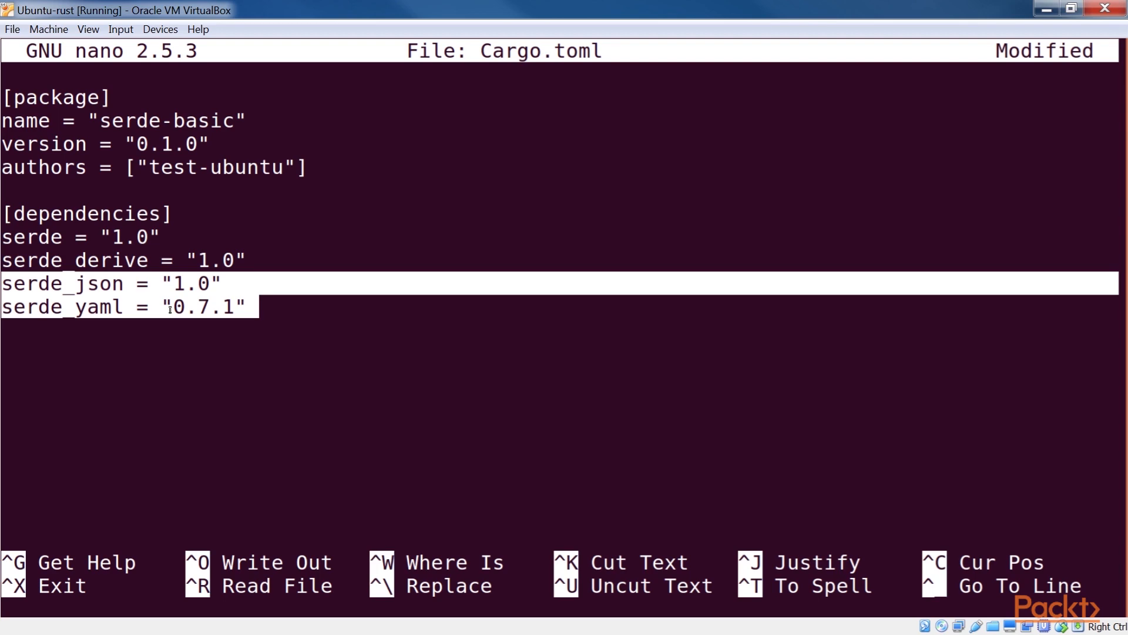
{"action": "key", "text": "ctrl+x"}
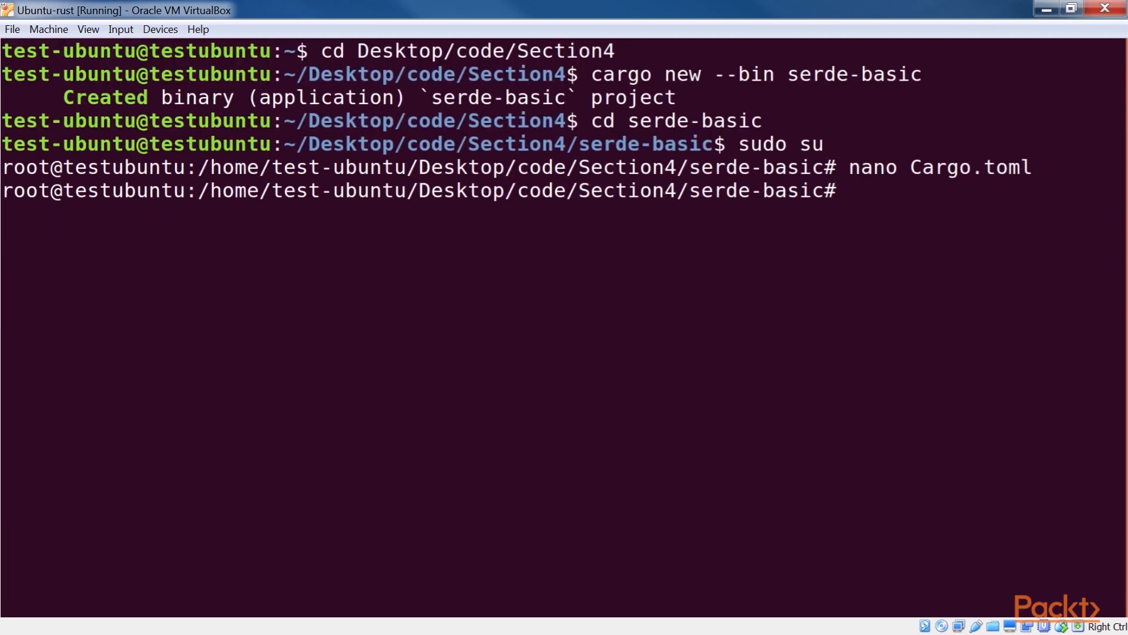
{"action": "type", "text": "cd src"}
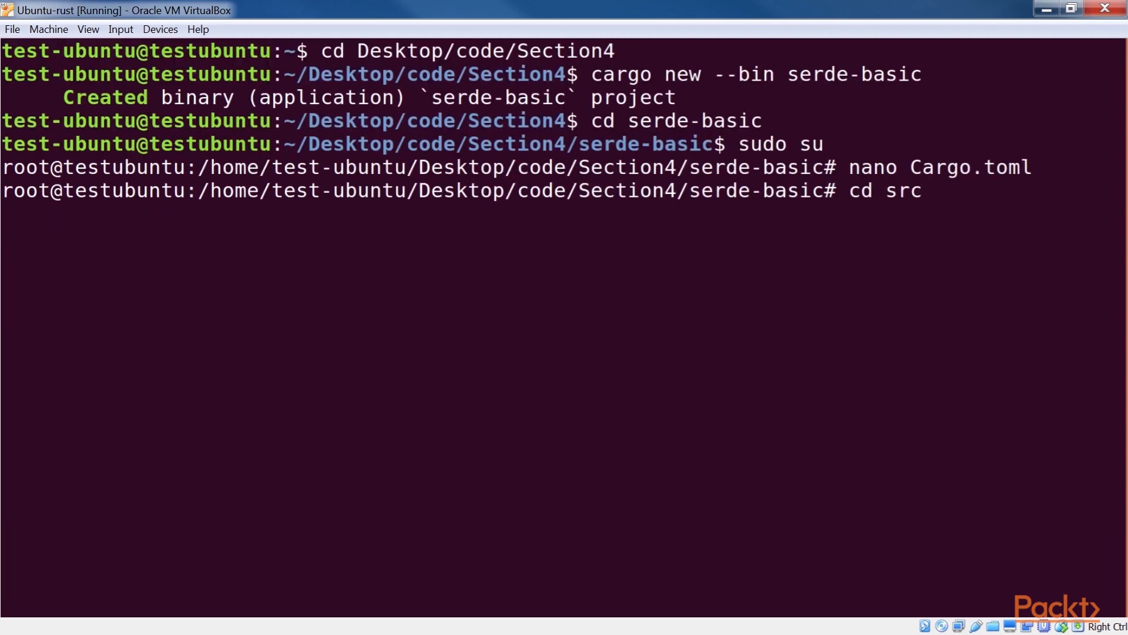
{"action": "key", "text": "enter"}
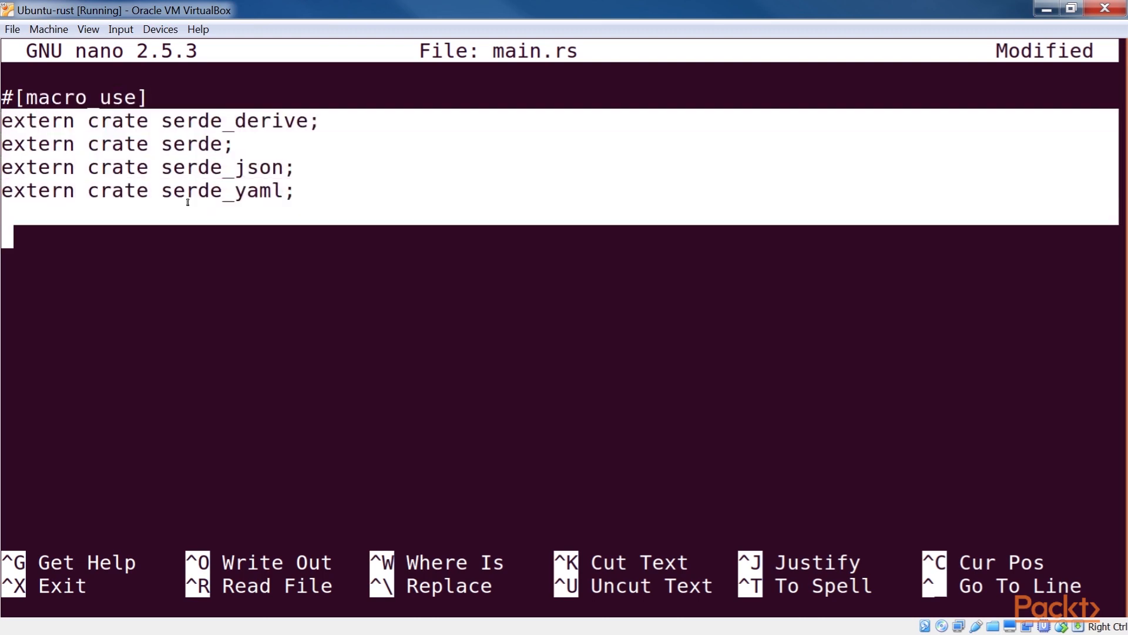
{"action": "mouse_move", "coordinate": [412, 196]}
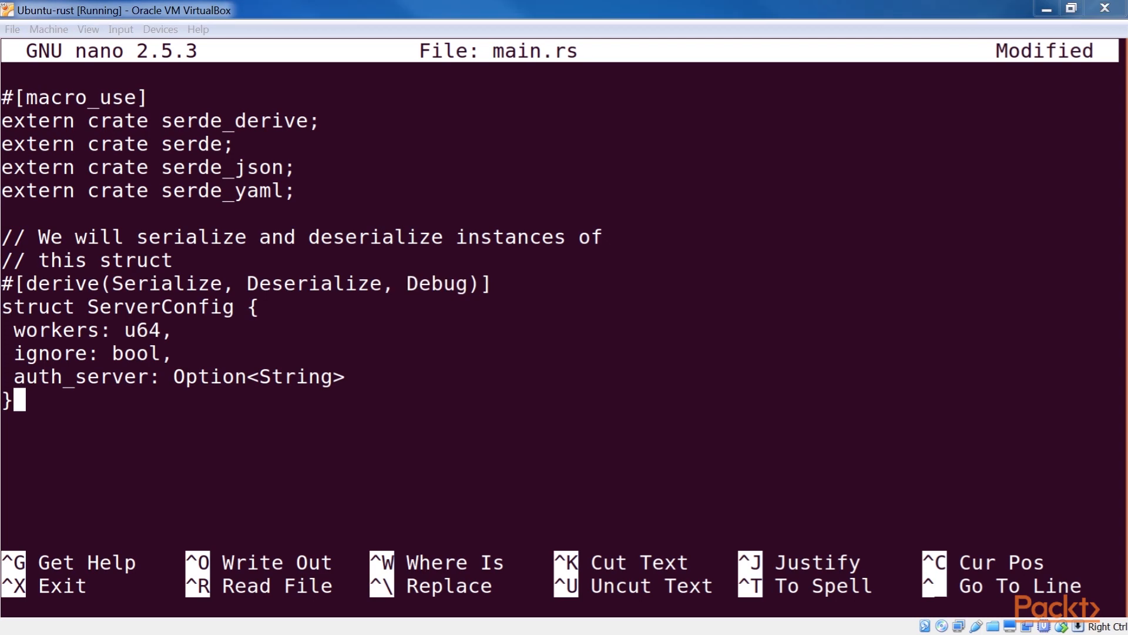
Review main.rs with the extern crates, ServerConfig struct (workers, ignore, auth_server) and main code
{"action": "scroll", "scroll_direction": "down", "scroll_amount": 3}
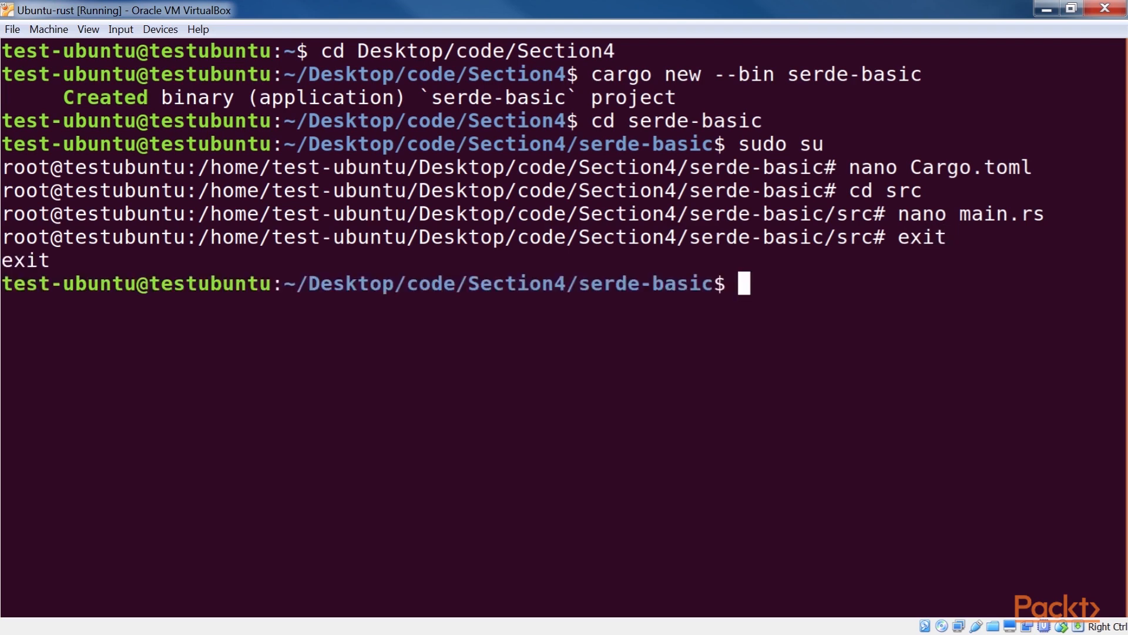
Build and run serde-basic with cargo run, then read the YAML and JSON output
{"action": "type", "text": "cargo run"}
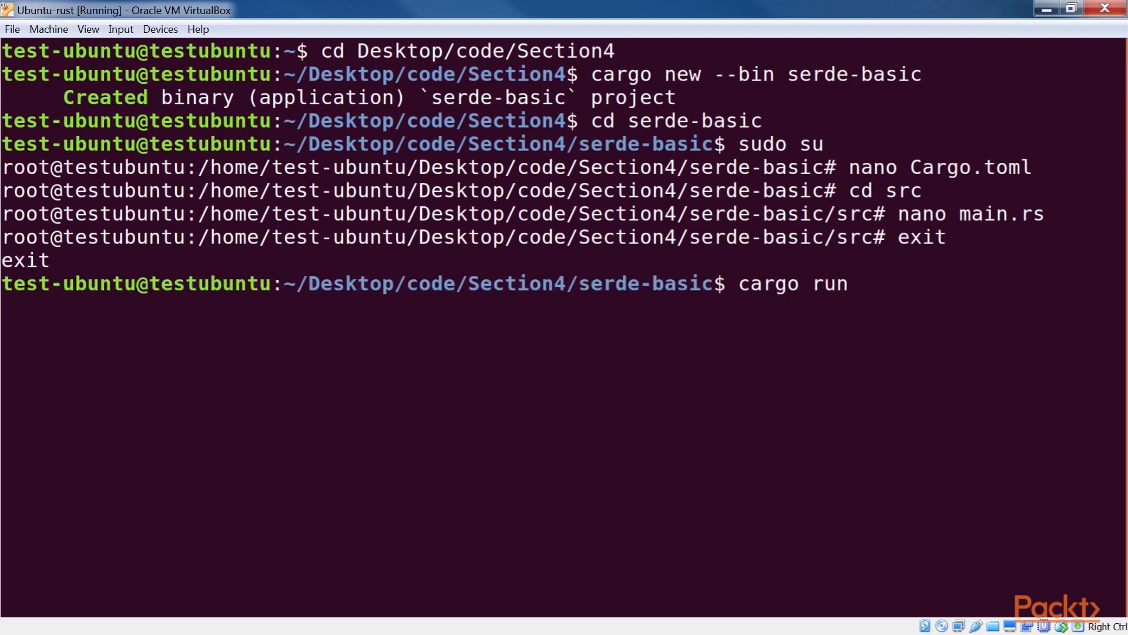
{"action": "key", "text": "Return"}
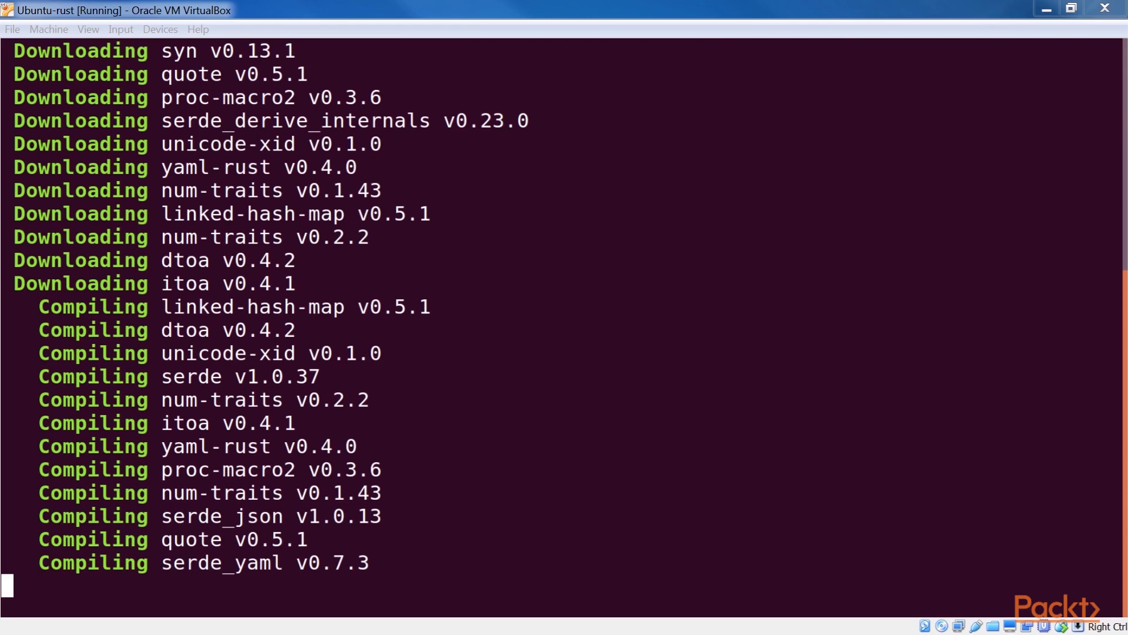
{"action": "scroll", "scroll_direction": "down", "scroll_amount": 3}
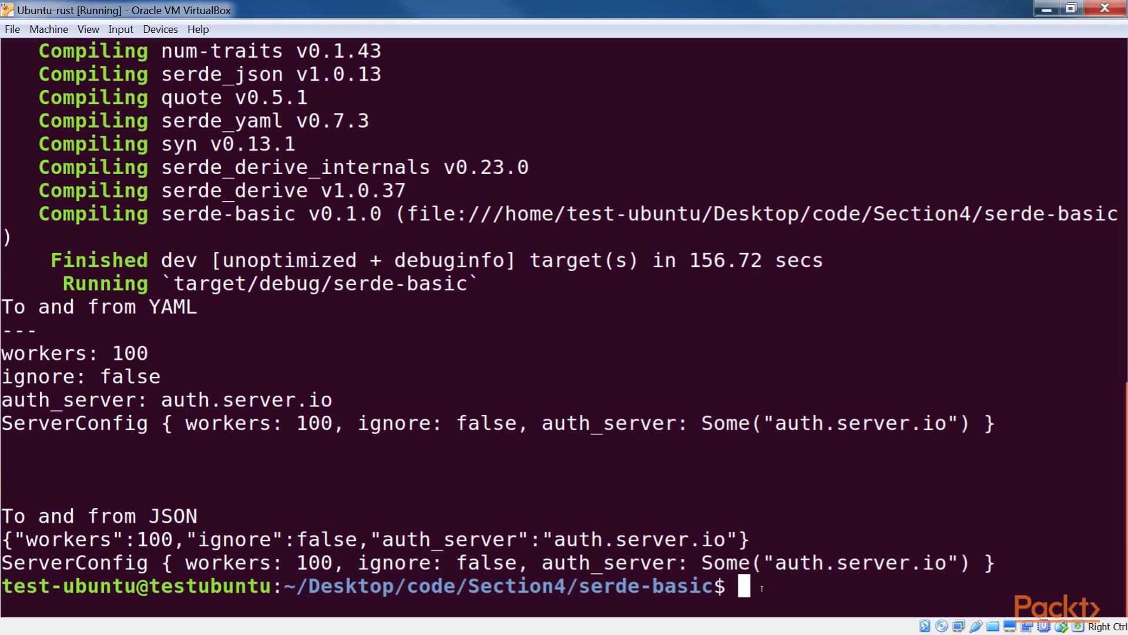
Create the serde-server binary project beside serde-basic and open its Cargo.toml
{"action": "type", "text": "cd .."}
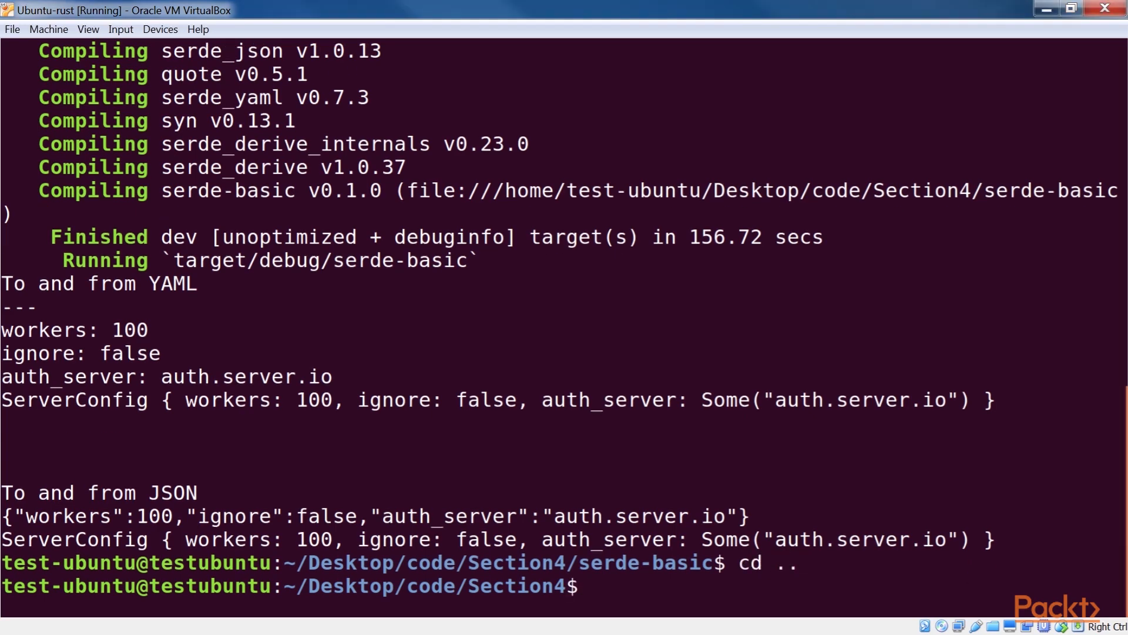
{"action": "type", "text": "cargo"}
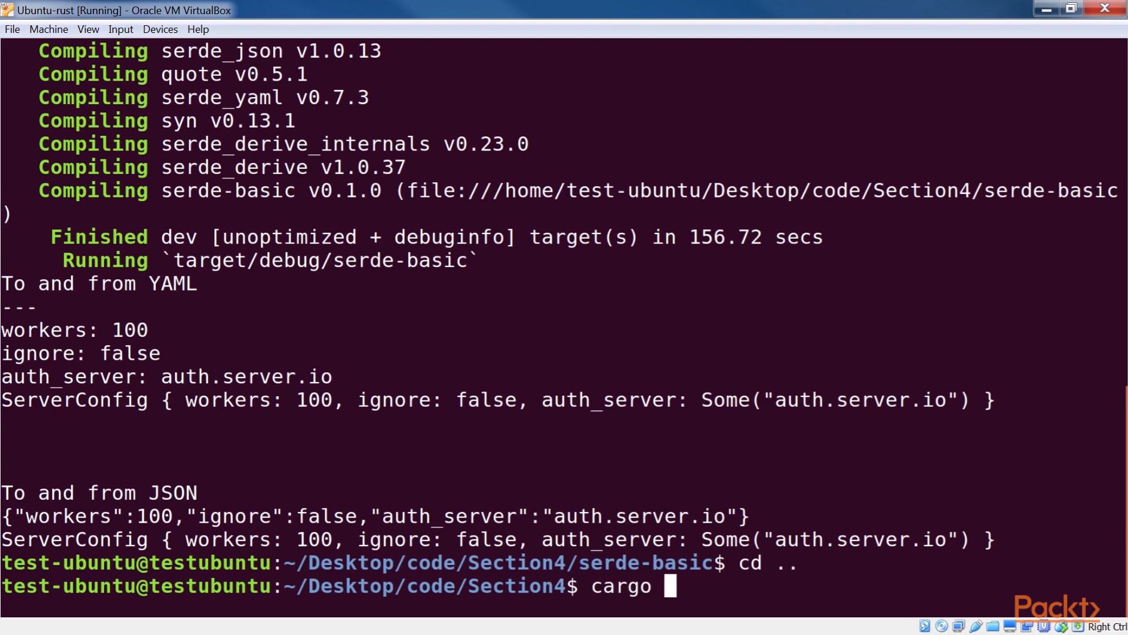
{"action": "type", "text": "new --bin serde-server"}
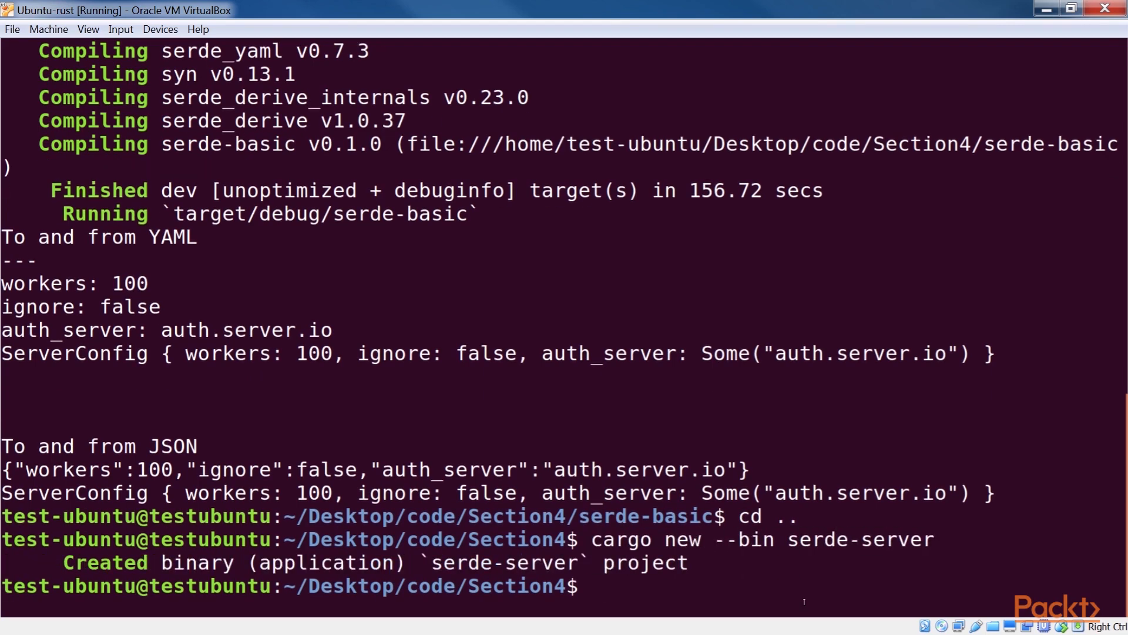
{"action": "type", "text": "cd serde-server"}
{"action": "type", "text": "nano Ca"}
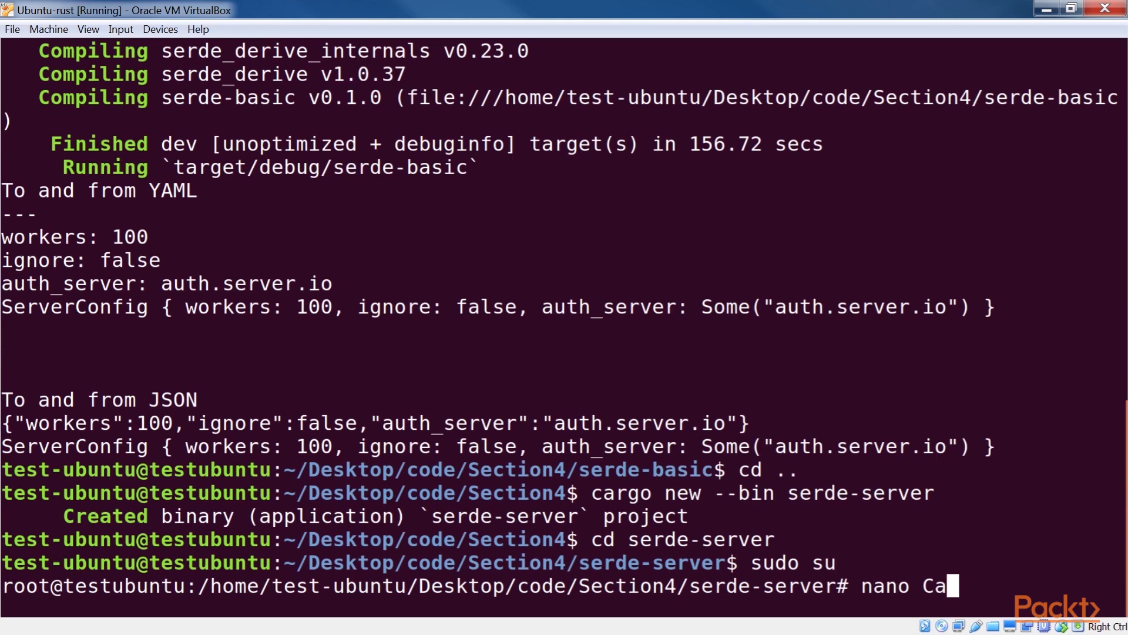
{"action": "key", "text": "Return"}
{"action": "type", "text": "serde_json = \"1.0\""}
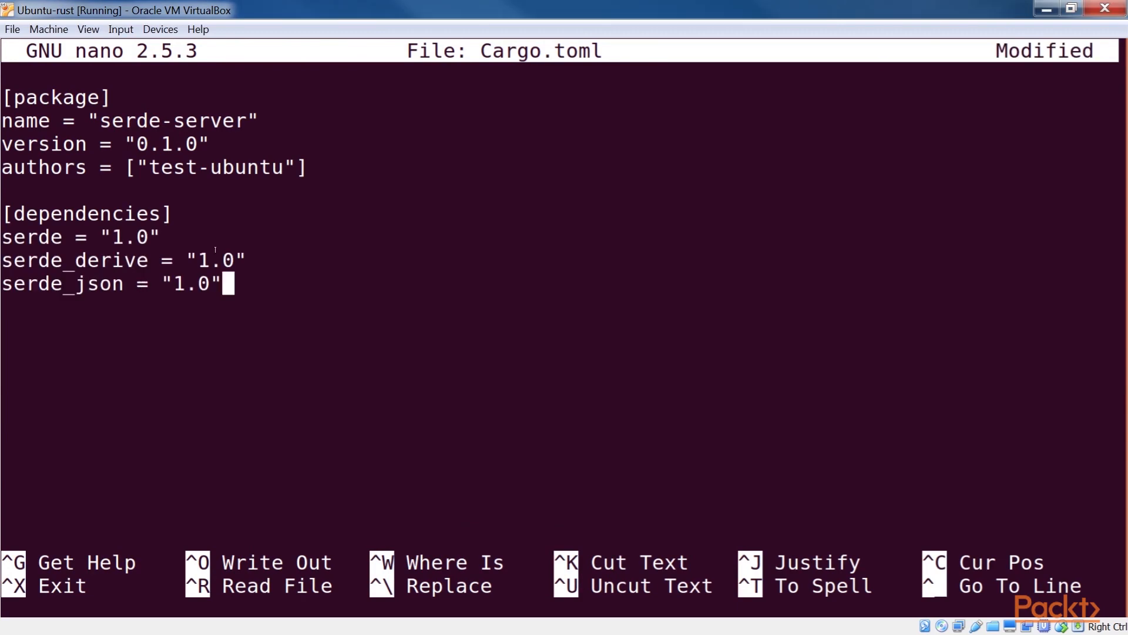
{"action": "mouse_move", "coordinate": [413, 272]}
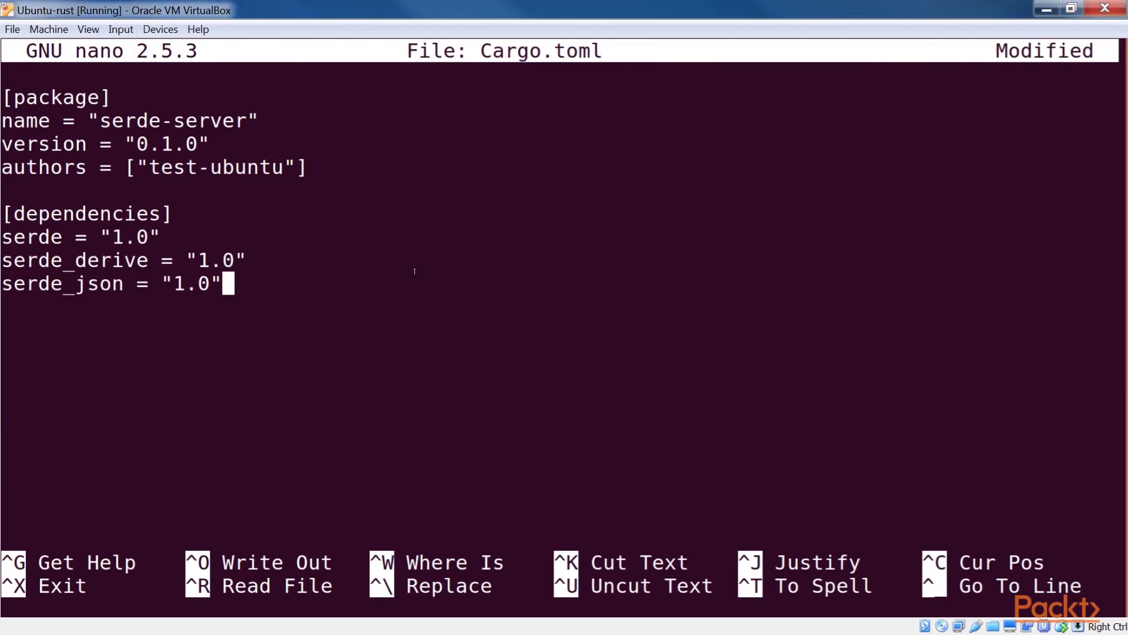
Save Cargo.toml with the serde, serde_derive and serde_json dependencies and exit nano
{"action": "key", "text": "ctrl+x"}
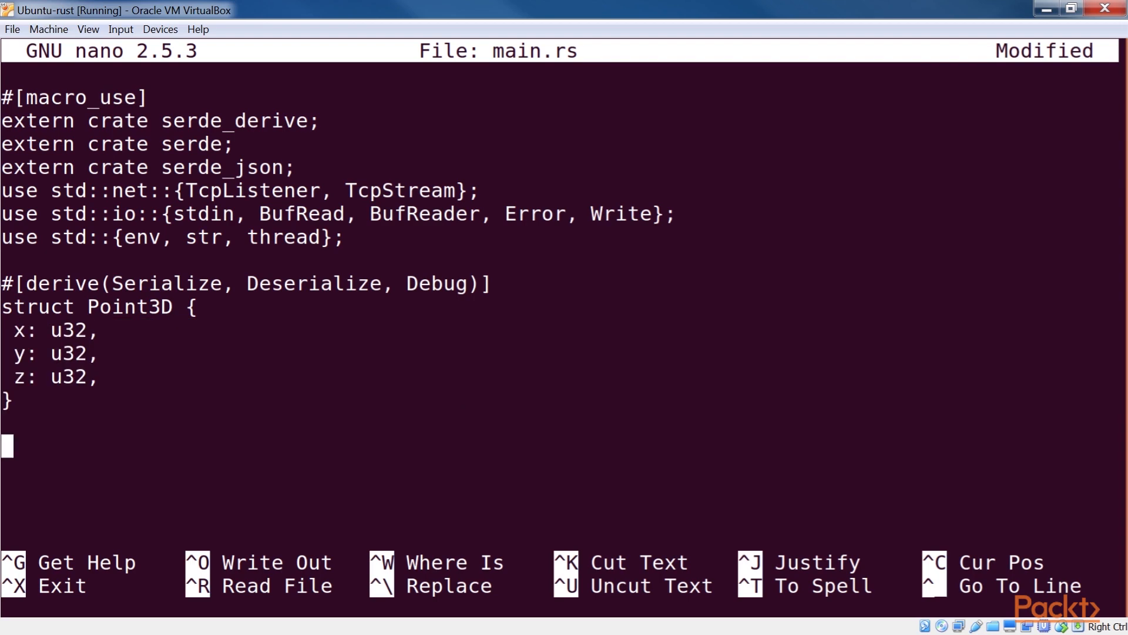
Write the imports, Point3D struct with x, y, z, and handle_client function in main.rs
{"action": "scroll", "scroll_direction": "down", "scroll_amount": 3}
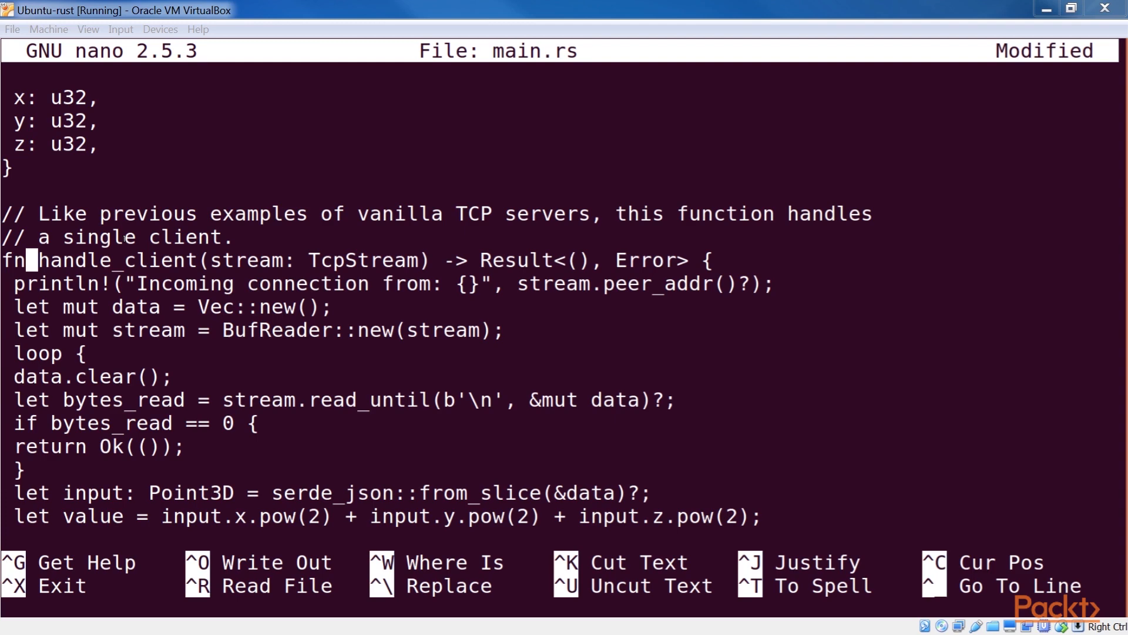
{"action": "scroll", "scroll_direction": "down", "scroll_amount": 3}
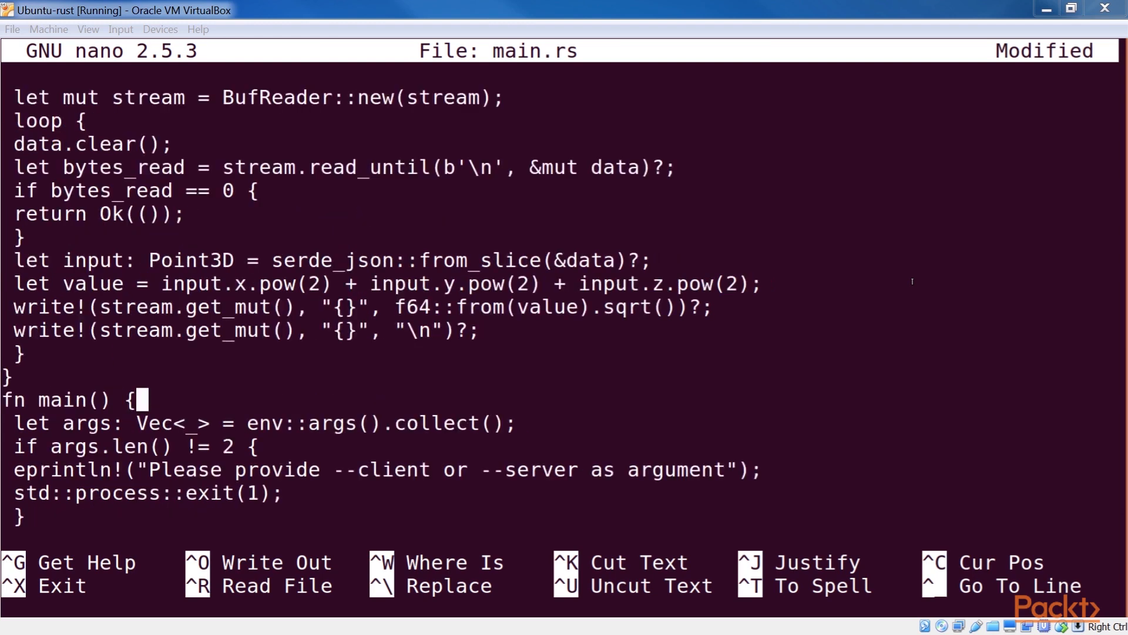
Review the main function's --server and --client branches and highlight BufReader in the client code
{"action": "scroll", "scroll_direction": "down", "scroll_amount": 3}
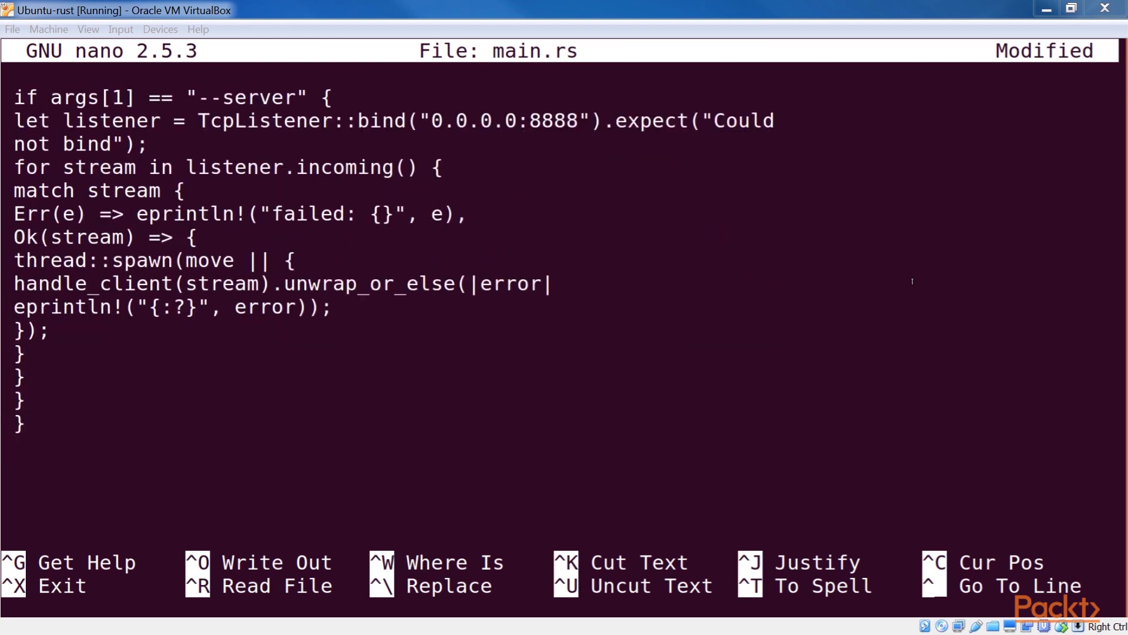
{"action": "scroll", "scroll_direction": "down", "scroll_amount": 3}
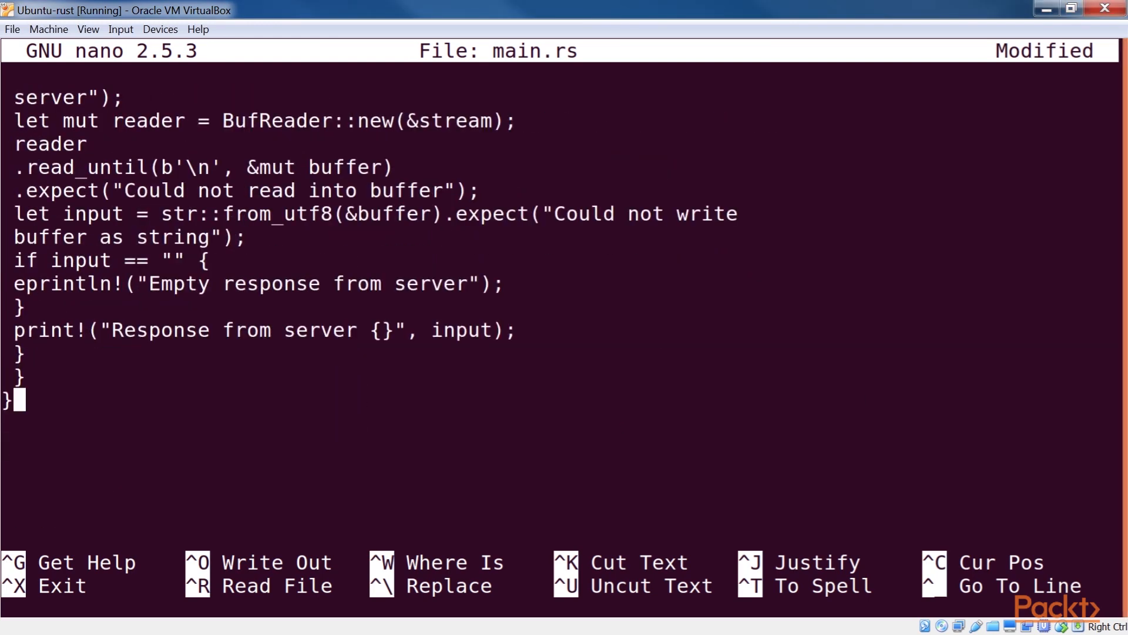
{"action": "scroll", "scroll_direction": "down", "scroll_amount": 3}
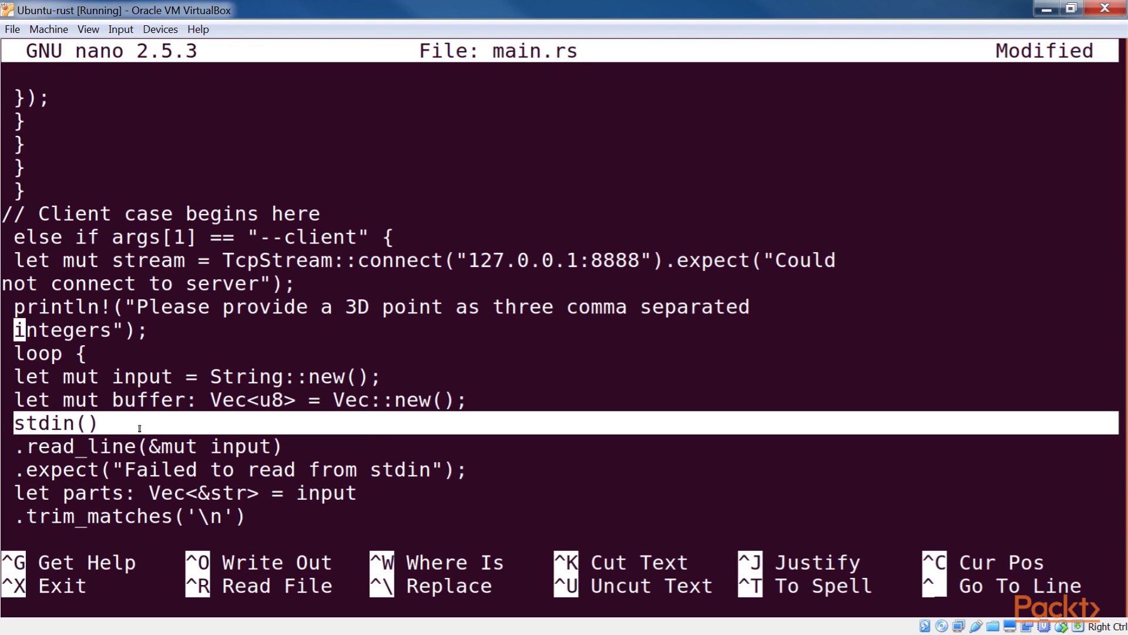
{"action": "scroll", "scroll_direction": "down", "scroll_amount": 3}
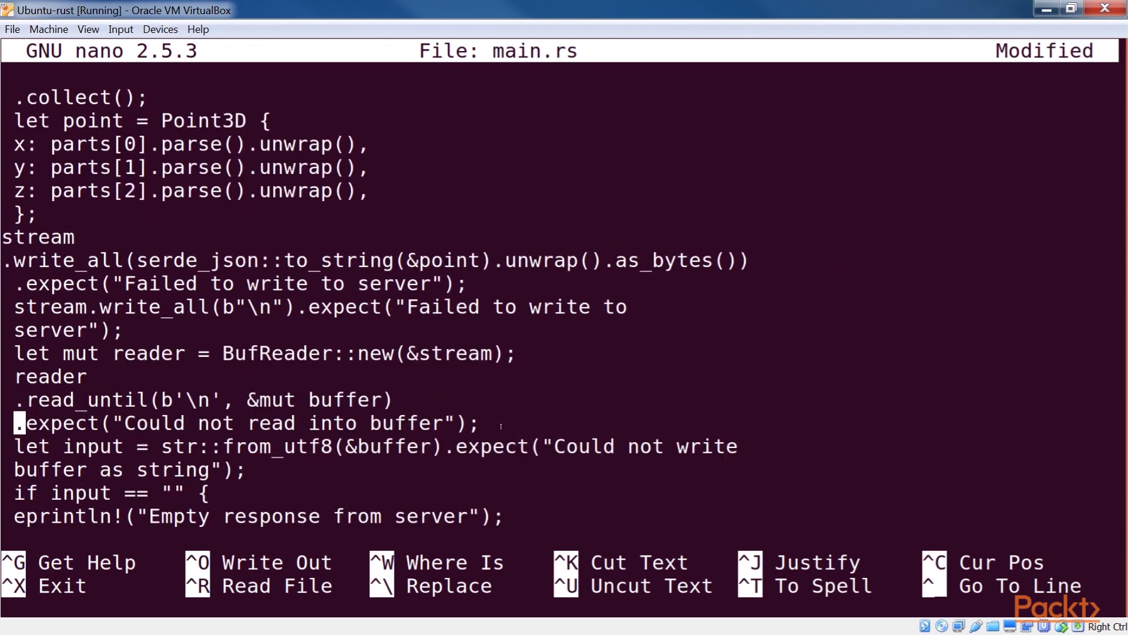
{"action": "double_click", "coordinate": [256, 353]}
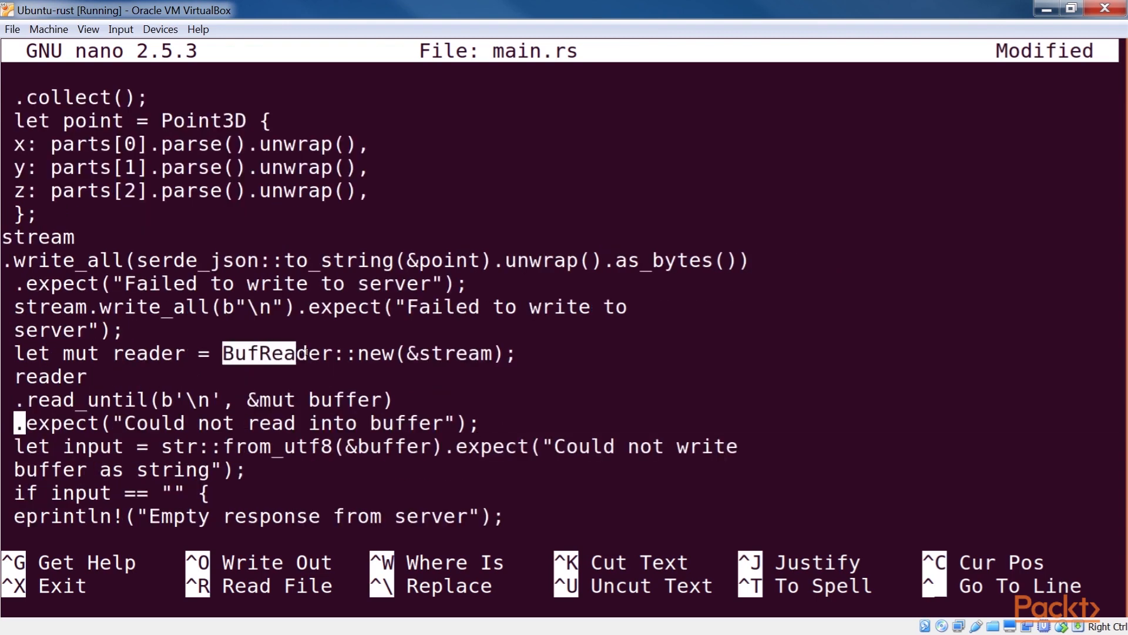
Save main.rs under its existing name and close nano
{"action": "key", "text": "ctrl+x"}
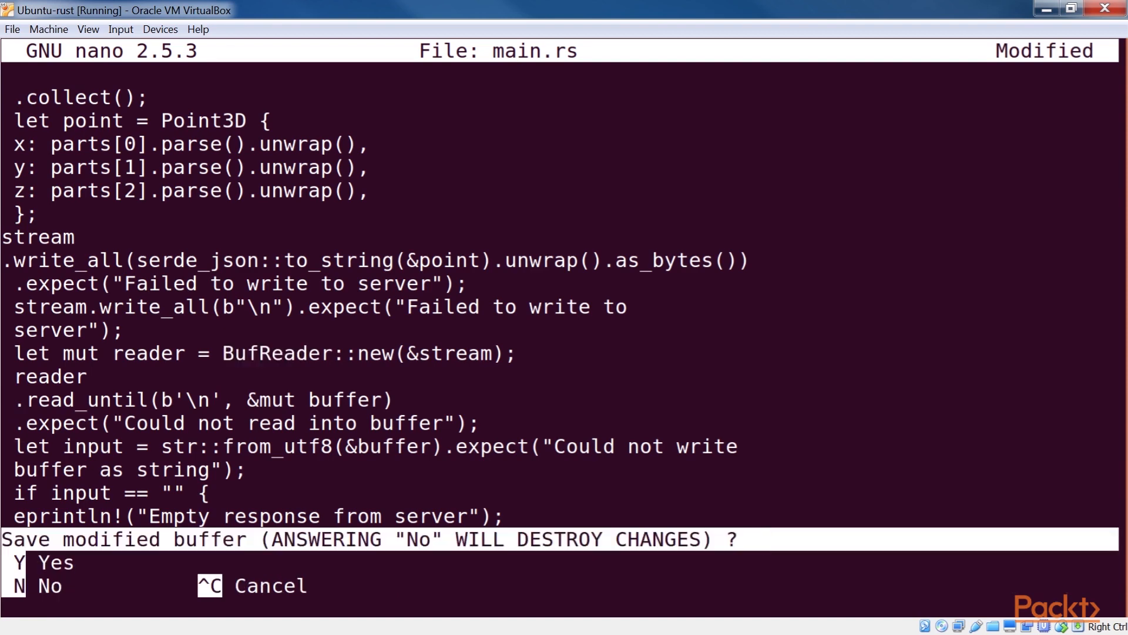
{"action": "key", "text": "y"}
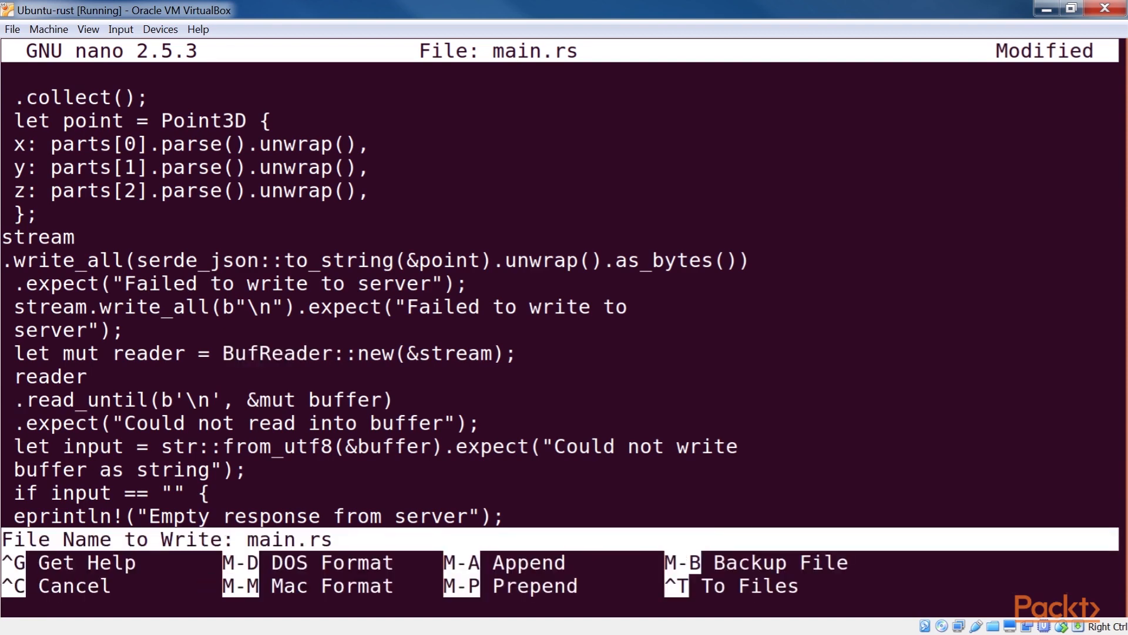
{"action": "key", "text": "Enter"}
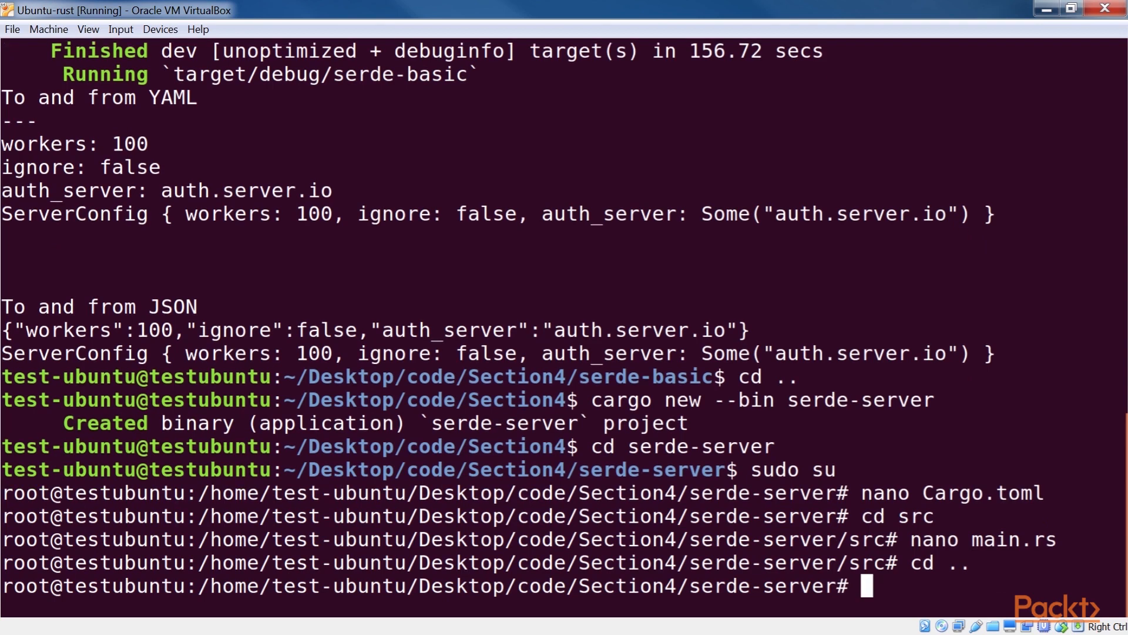
Start serde-server as a server, then run it with --client in a second terminal
{"action": "type", "text": "cargo run -- --server"}
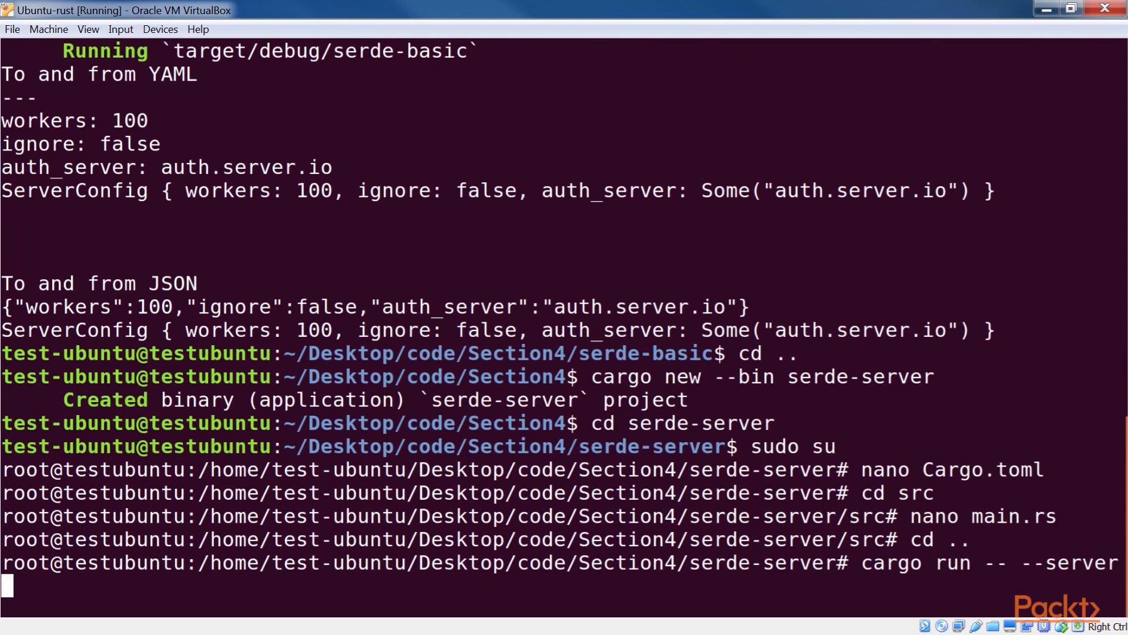
{"action": "key", "text": "Return"}
{"action": "type", "text": "cargo run"}
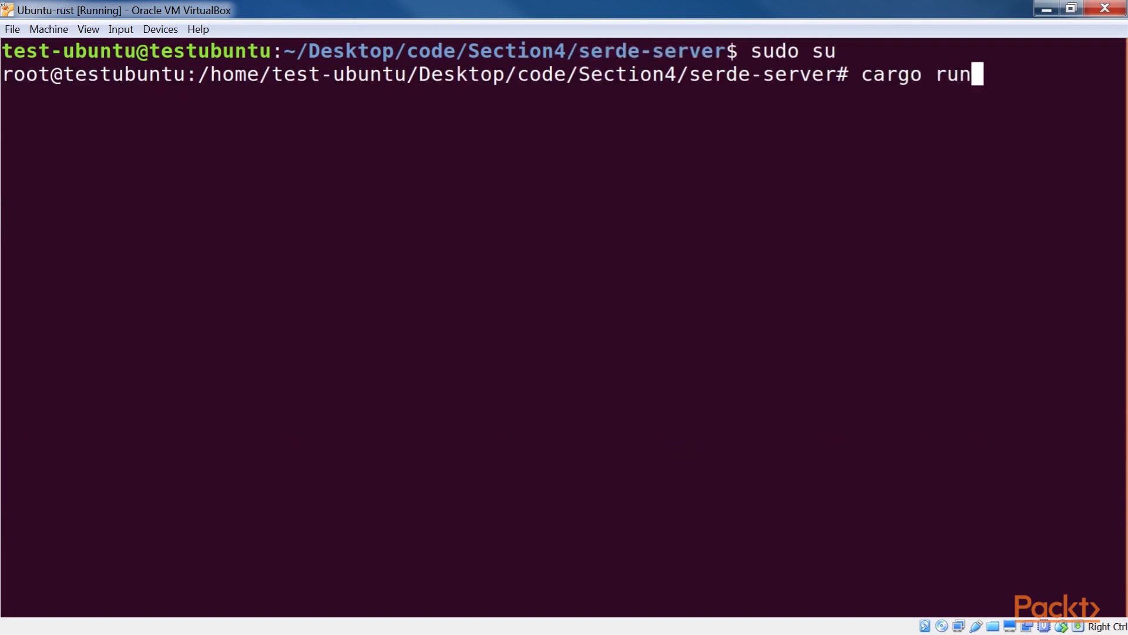
{"action": "type", "text": "-- --client"}
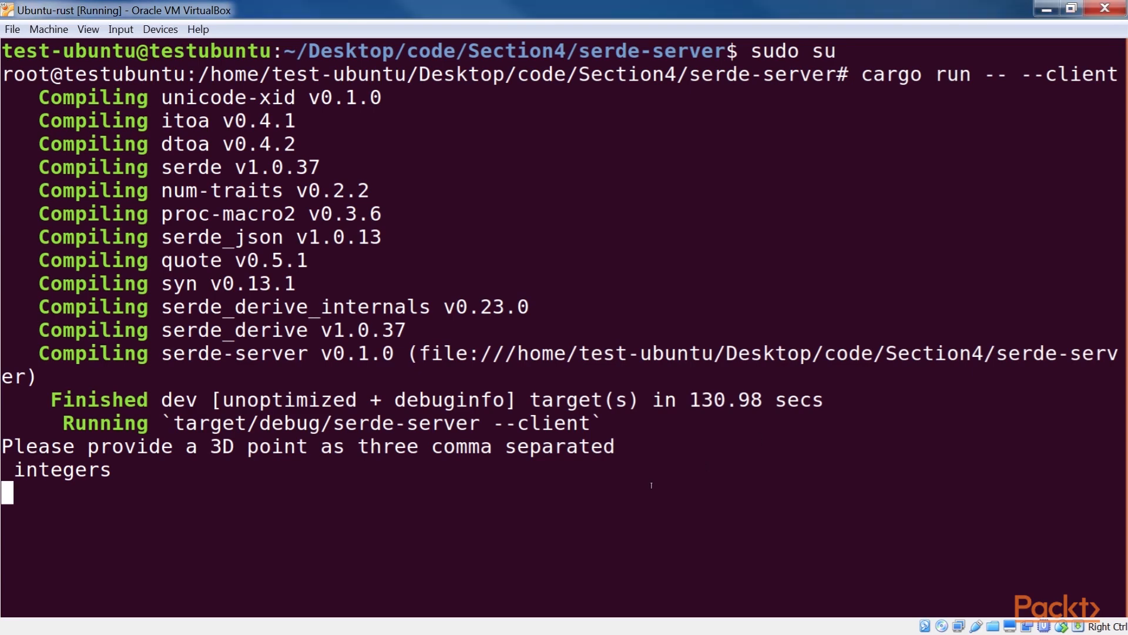
Send points 1,2,3 and 3,4,5 to the calculator server, receiving 3.74 and 7.07
{"action": "type", "text": "1,2,"}
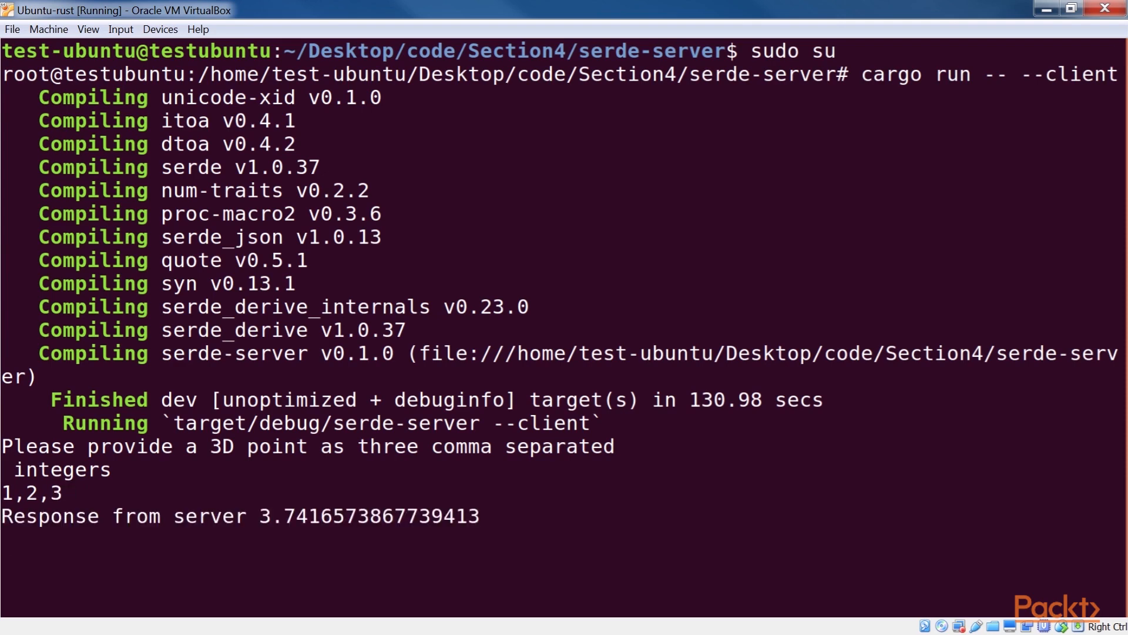
{"action": "type", "text": "3,"}
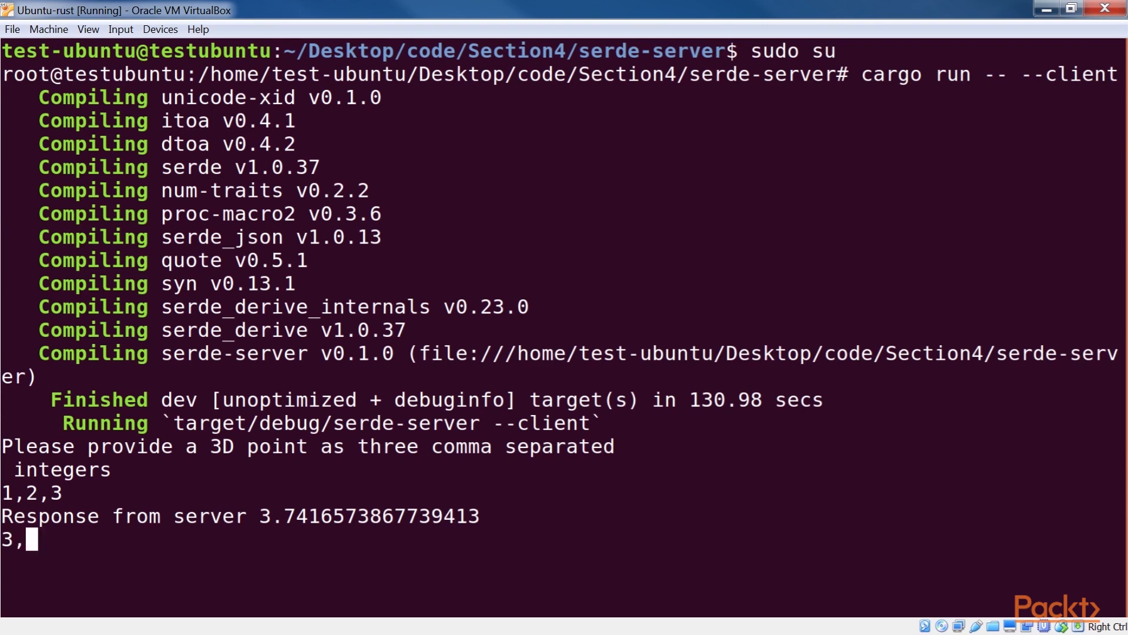
{"action": "type", "text": "4,5"}
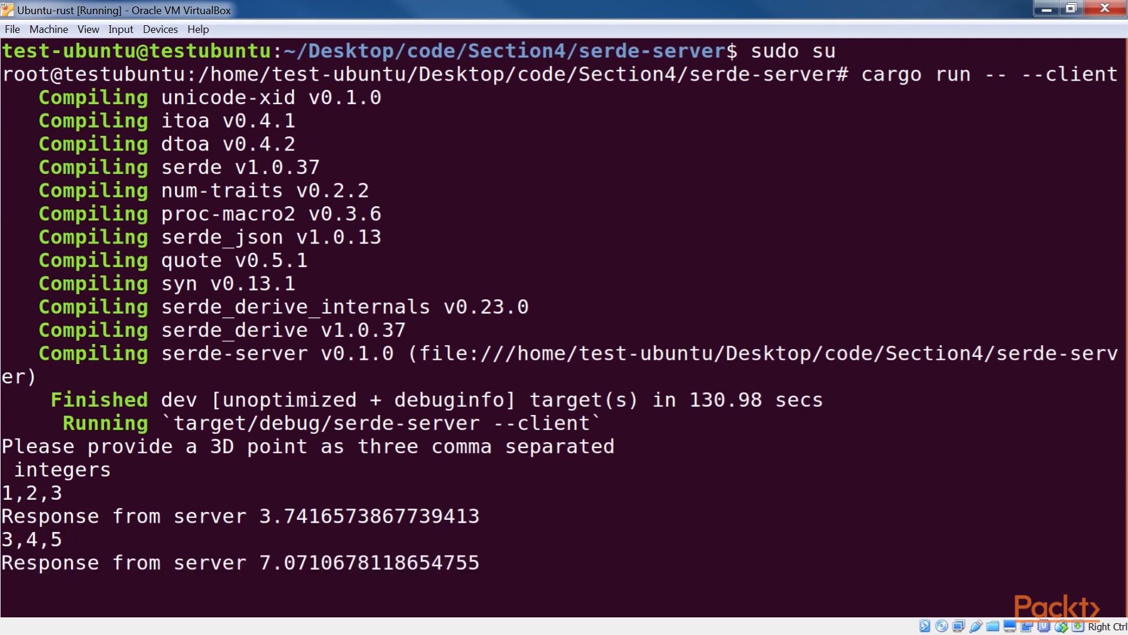
{"action": "type", "text": "4,5,6"}
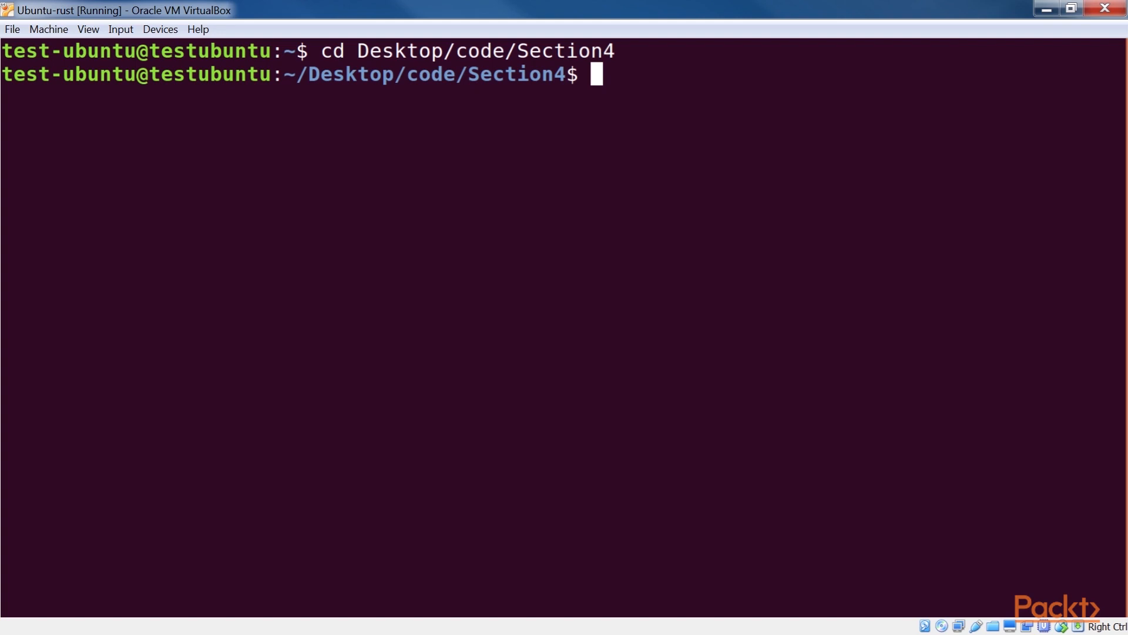
Create the serde-custom binary project with cargo new and enter it as root
{"action": "type", "text": "cargo"}
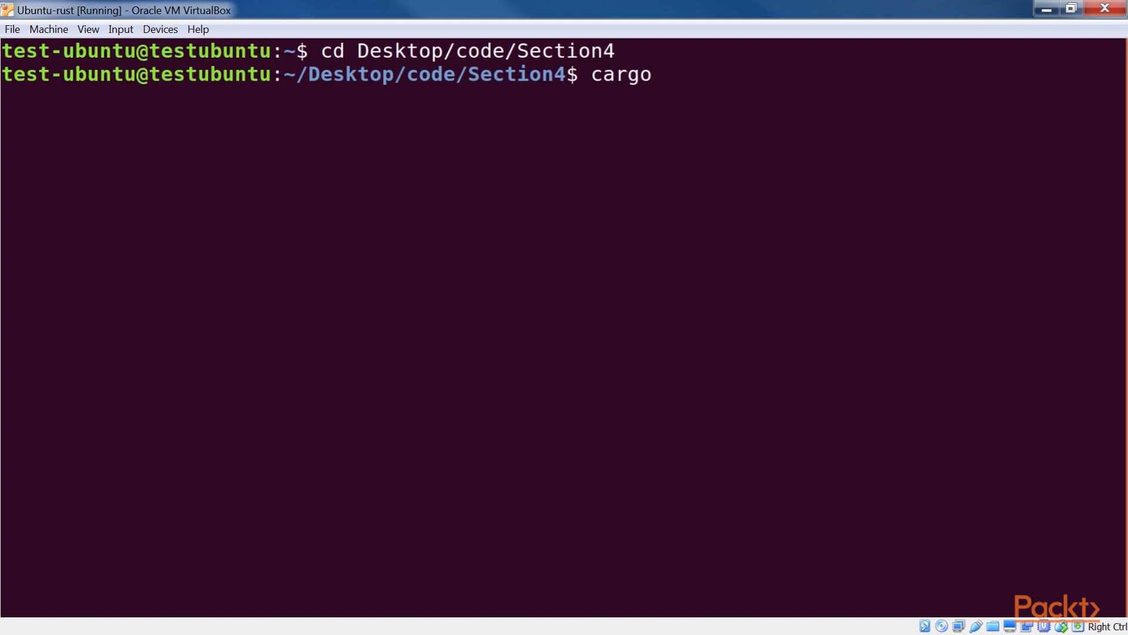
{"action": "type", "text": "new --bin serde-custom"}
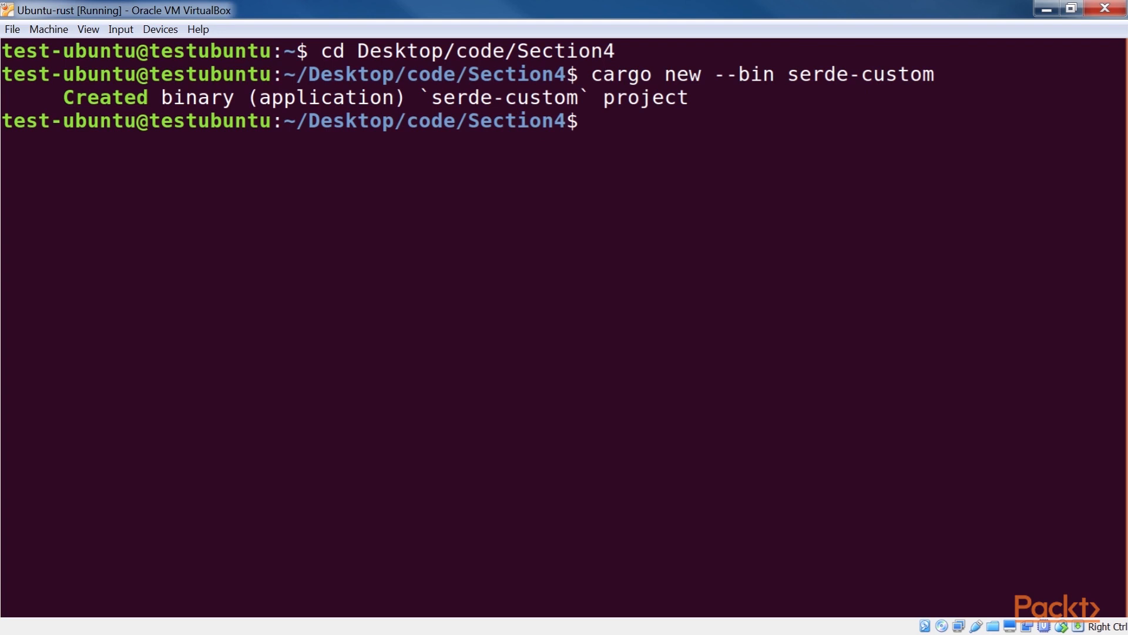
{"action": "type", "text": "sudo su"}
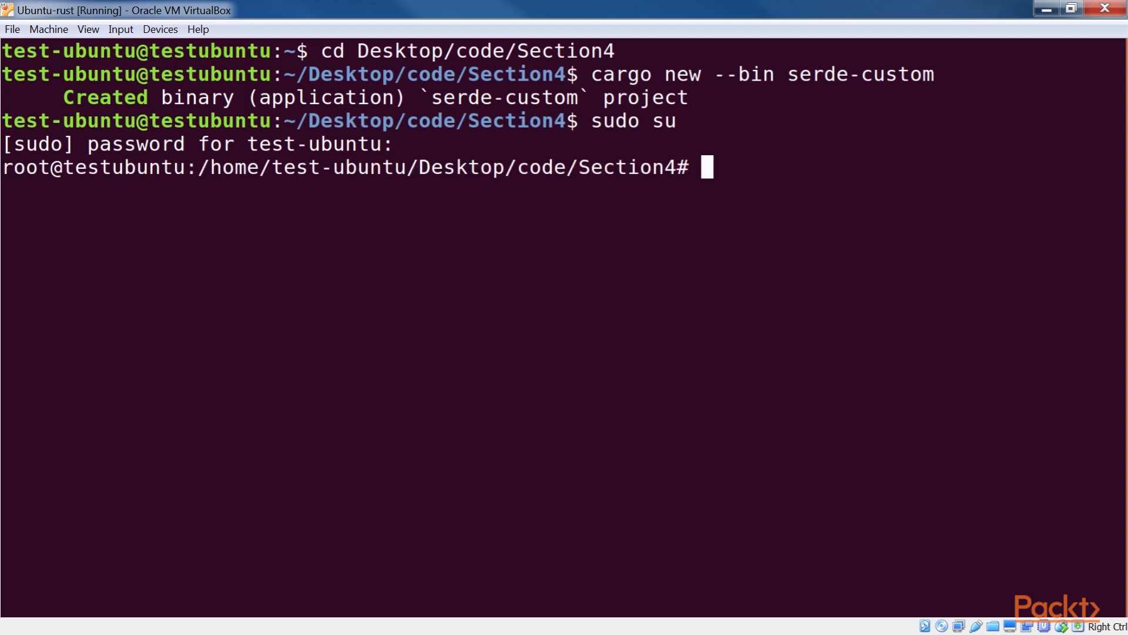
{"action": "type", "text": "cd serde-custom"}
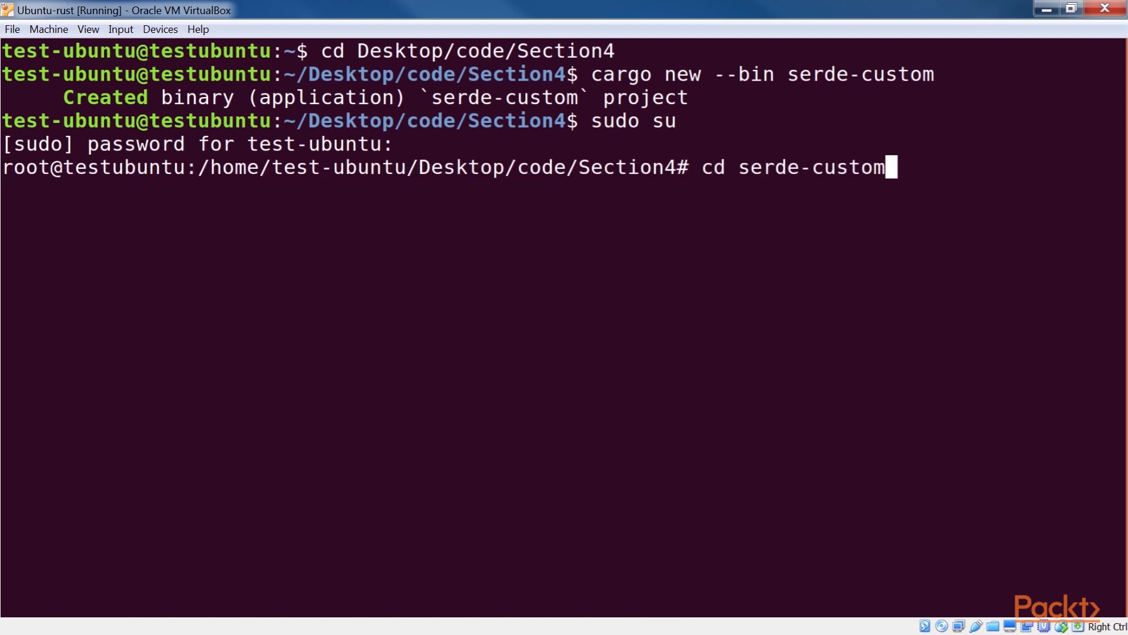
Add serde, serde_derive, serde_json and serde_test 1.0 dependencies to Cargo.toml and save
{"action": "type", "text": "nano Carg"}
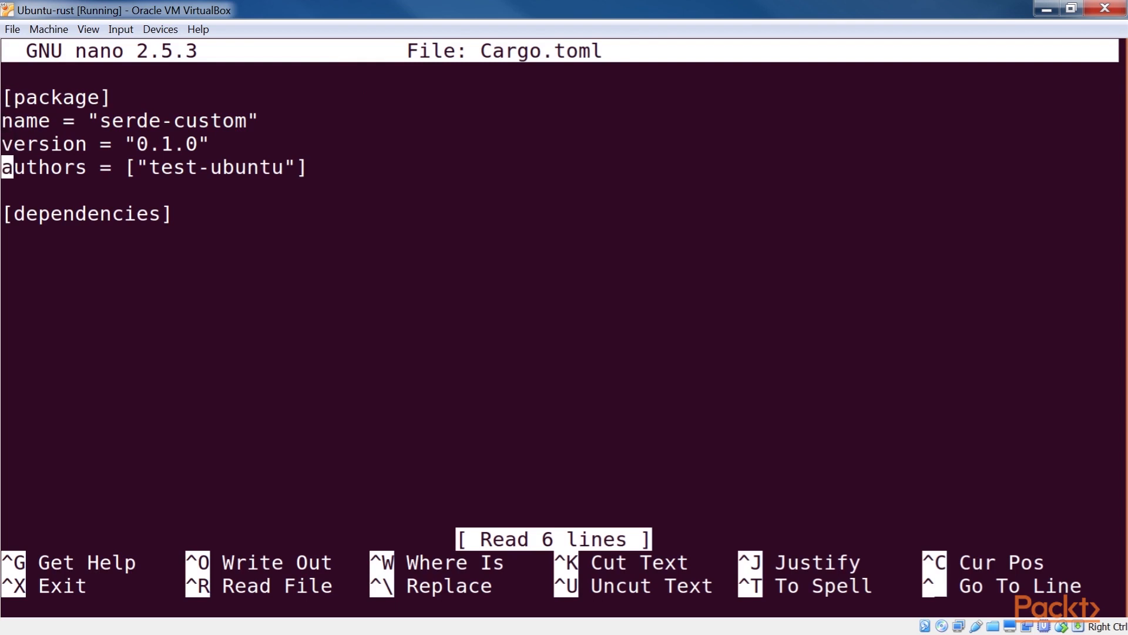
{"action": "type", "text": "serde = \"1.0\""}
{"action": "type", "text": "serde_test = \"1.0\""}
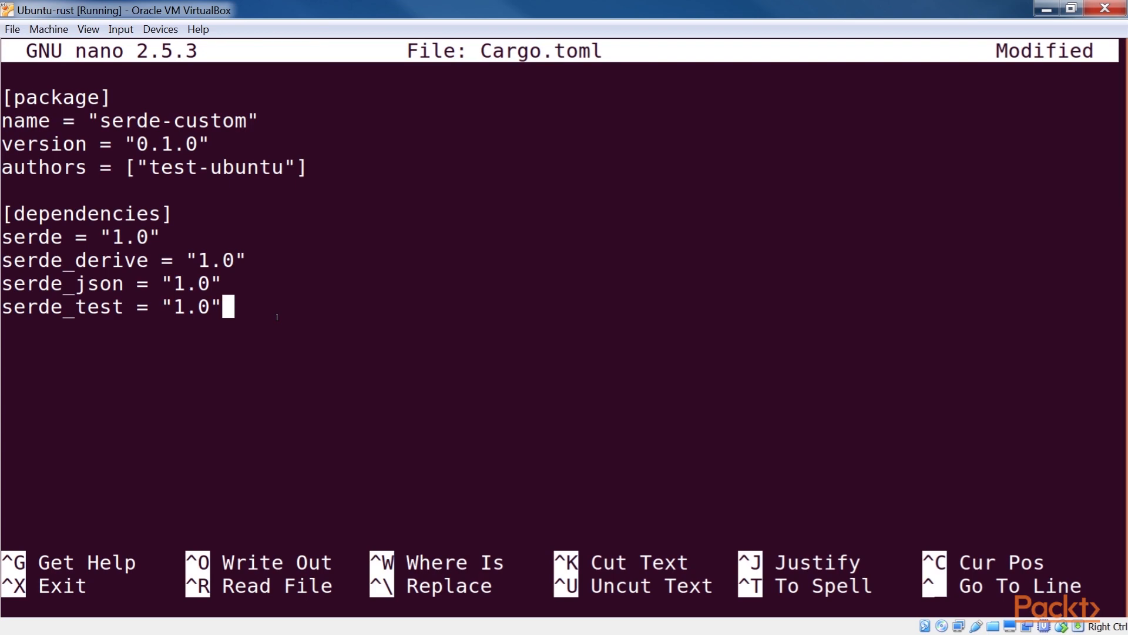
{"action": "key", "text": "ctrl+x"}
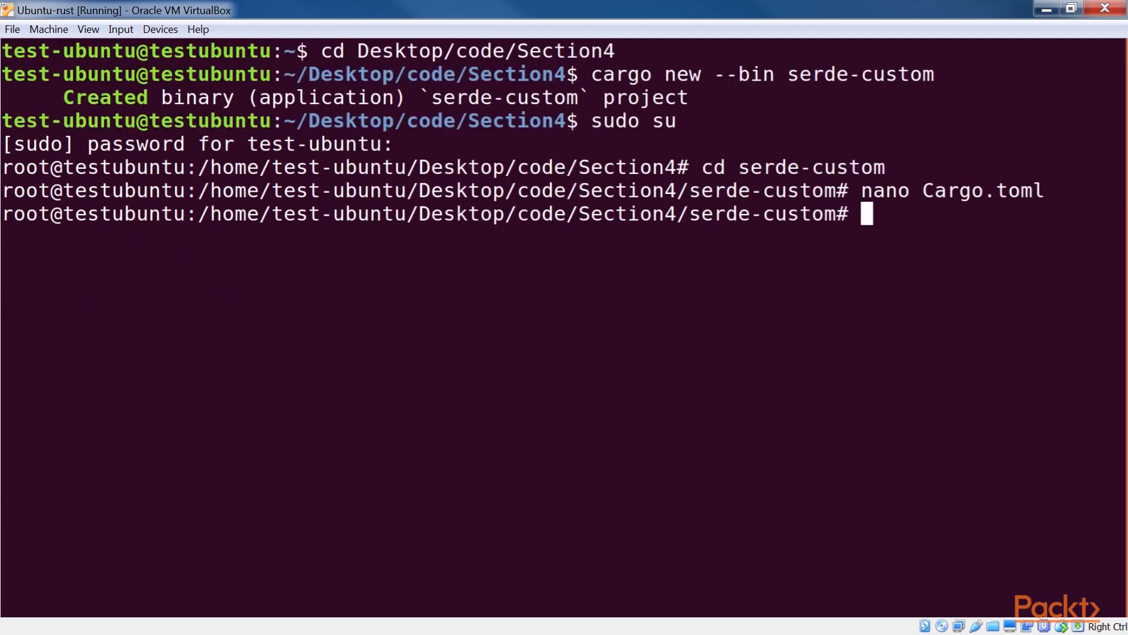
Write a Serialize impl for KubeConfig covering port, healthz_port and max_pods in src/main.rs
{"action": "type", "text": "cd src"}
{"action": "type", "text": "nano"}
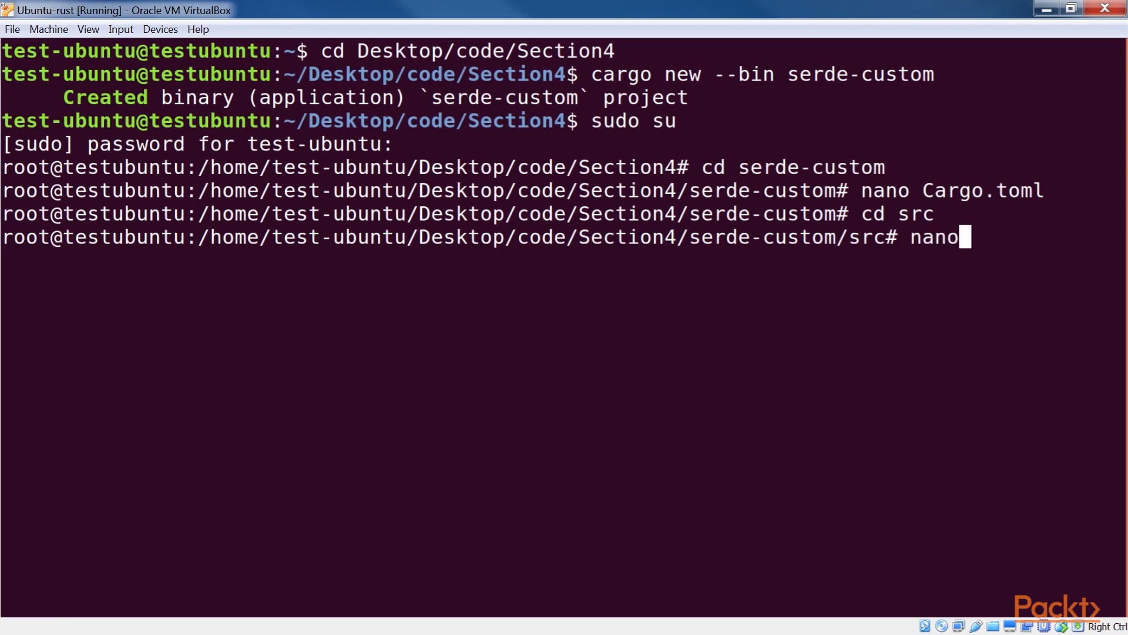
{"action": "type", "text": "main.rs"}
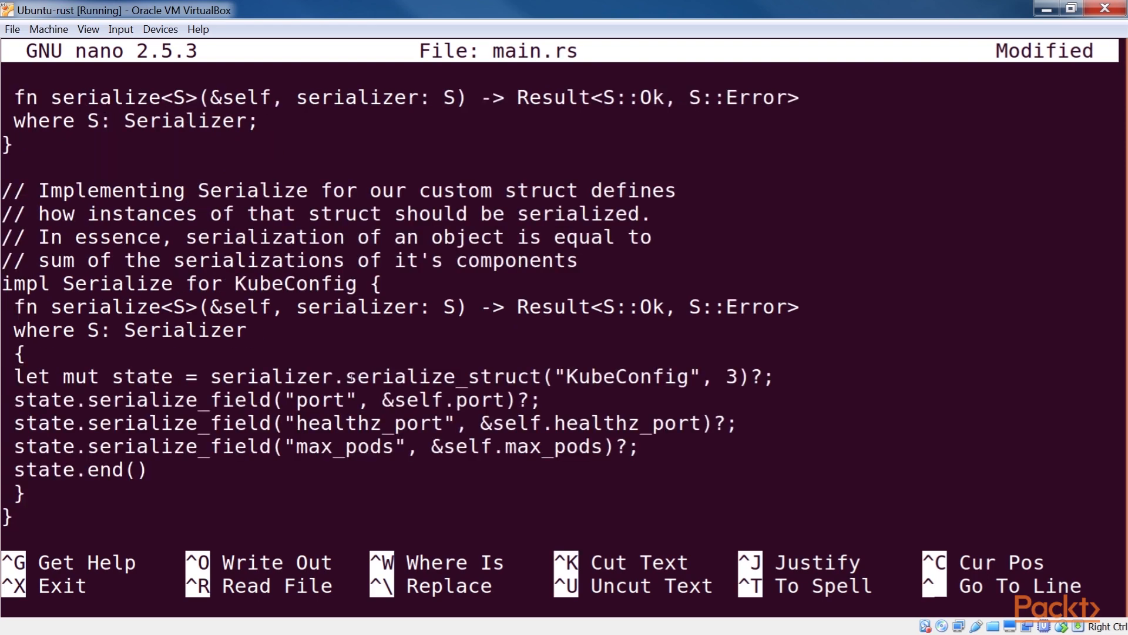
Add Deserialize and Visitor trait definitions with deserialize, expecting and visit_bool signatures
{"action": "double_click", "coordinate": [442, 376]}
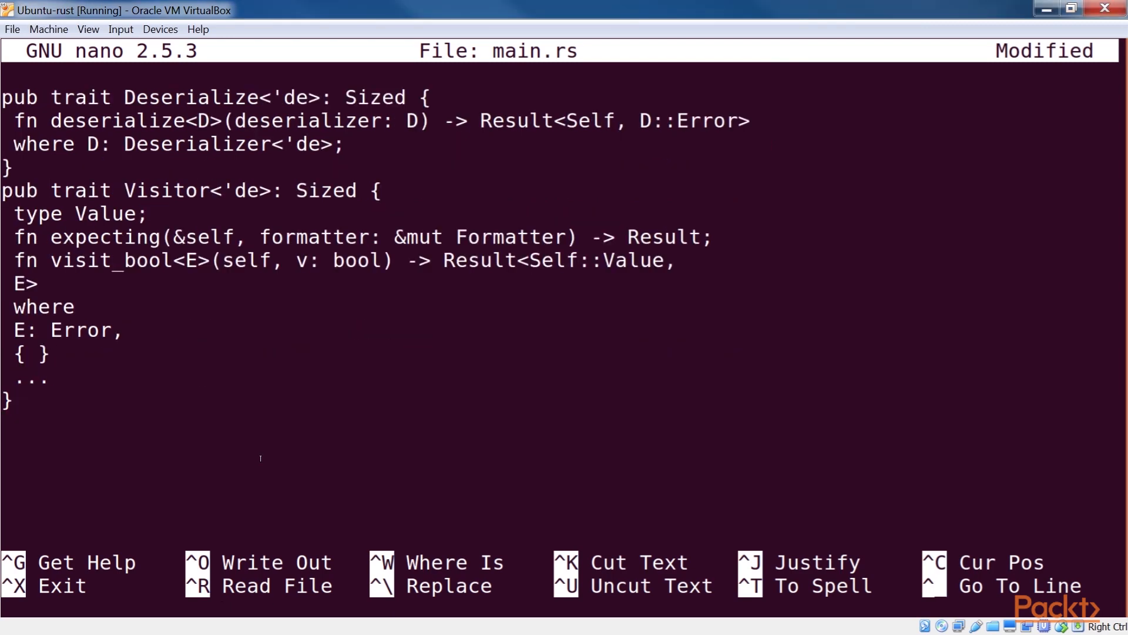
Write a FieldVisitor matching port, healthz_port and max_pods via deserialize_identifier
{"action": "double_click", "coordinate": [166, 190]}
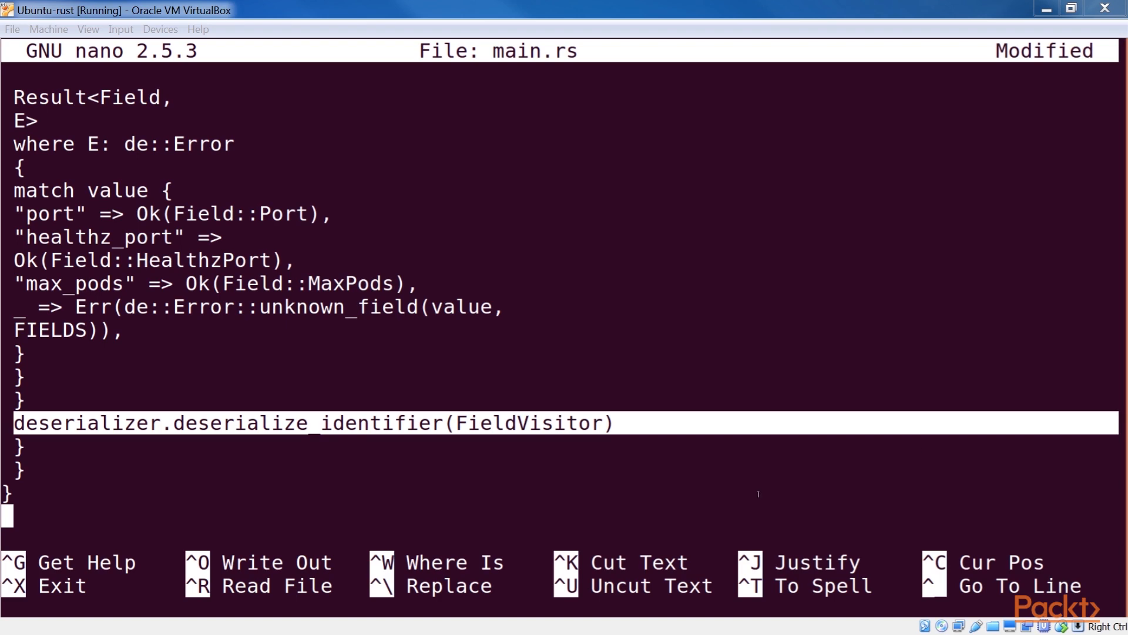
Finish KubeConfig's Deserialize impl using KubeConfigVisitor, visit_map and deserialize_struct over FIELDS
{"action": "scroll", "scroll_direction": "down", "scroll_amount": 3}
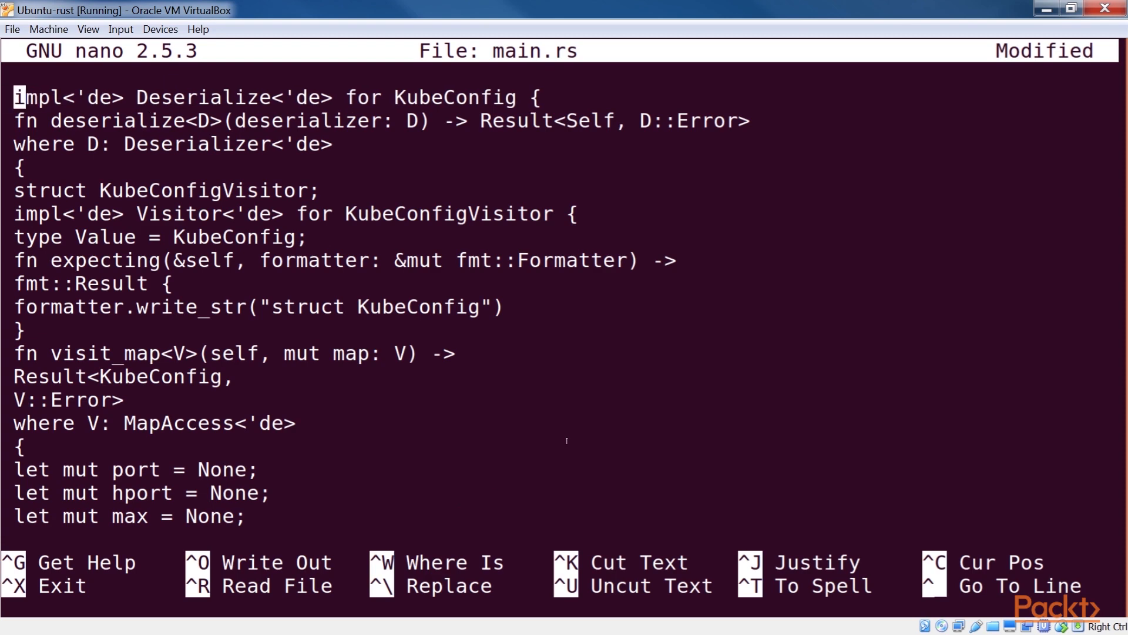
{"action": "scroll", "scroll_direction": "down", "scroll_amount": 3}
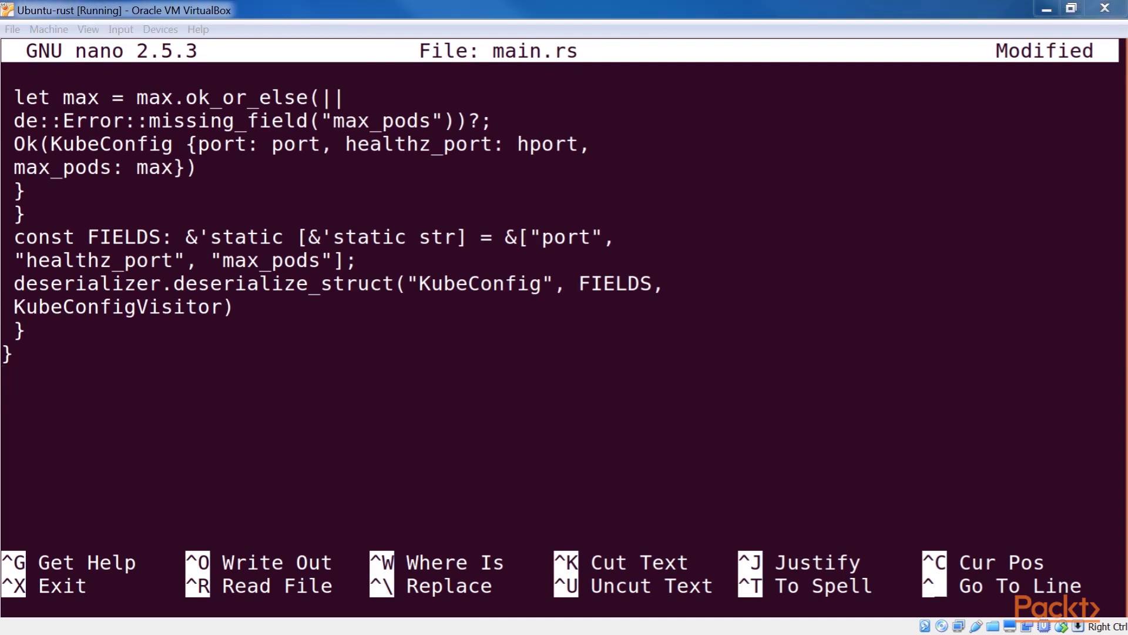
{"action": "key", "text": "Enter"}
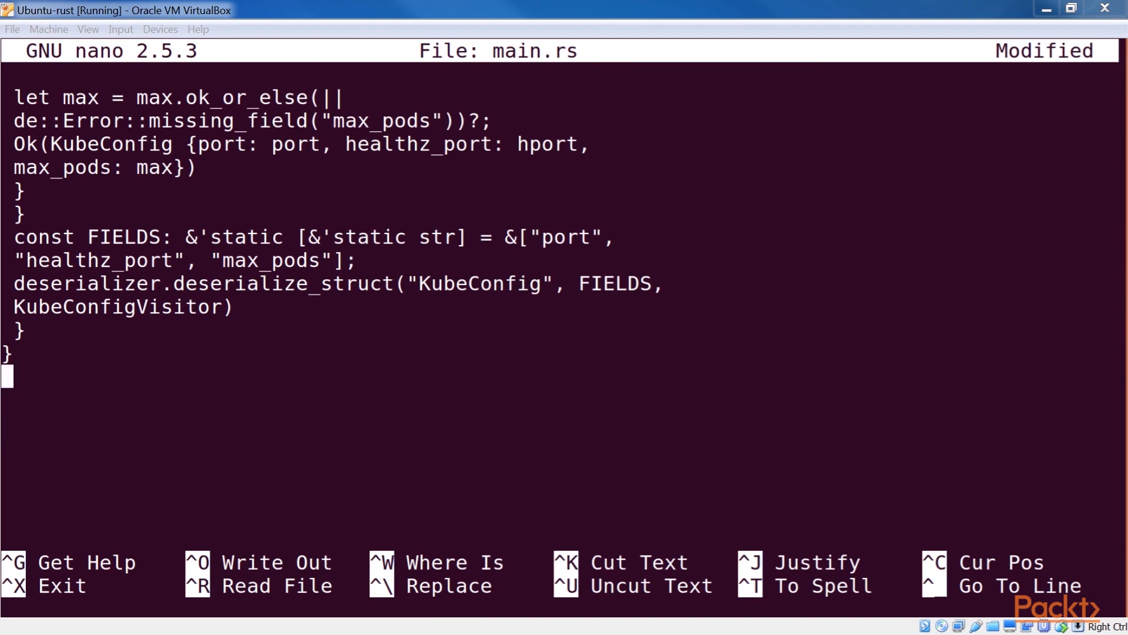
{"action": "scroll", "scroll_direction": "down", "scroll_amount": 3}
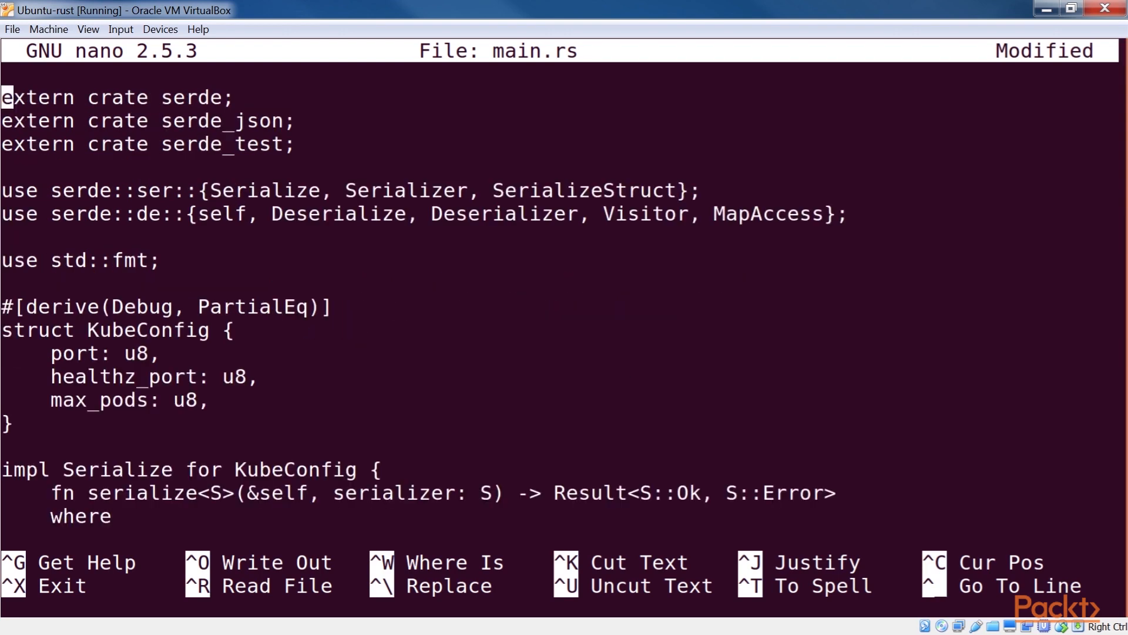
Save main.rs, return to the serde-custom folder and run cargo test
{"action": "key", "text": "ctrl+o"}
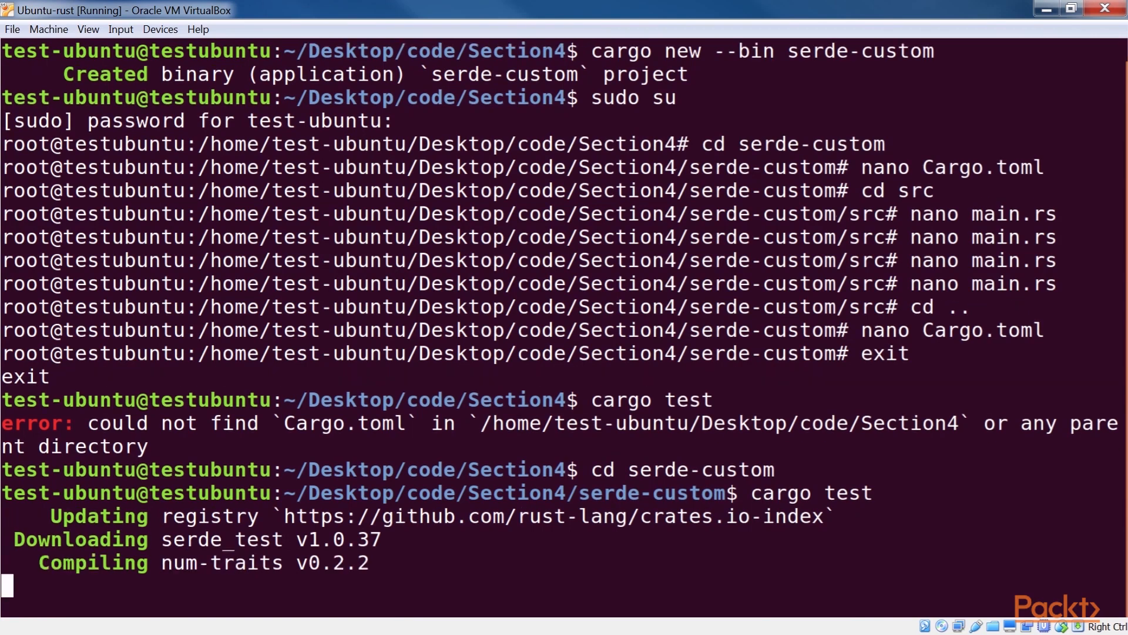
Confirm test_ser_de passes (1 passed, 0 failed) and enter cargo run
{"action": "scroll", "scroll_direction": "down", "scroll_amount": 3}
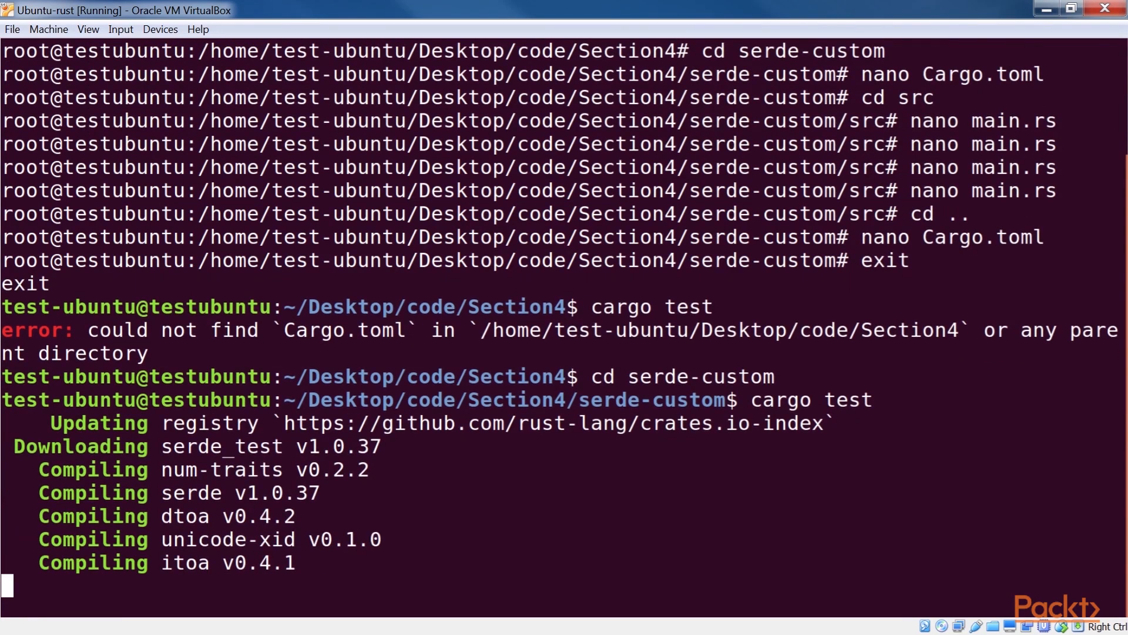
{"action": "scroll", "scroll_direction": "down", "scroll_amount": 3}
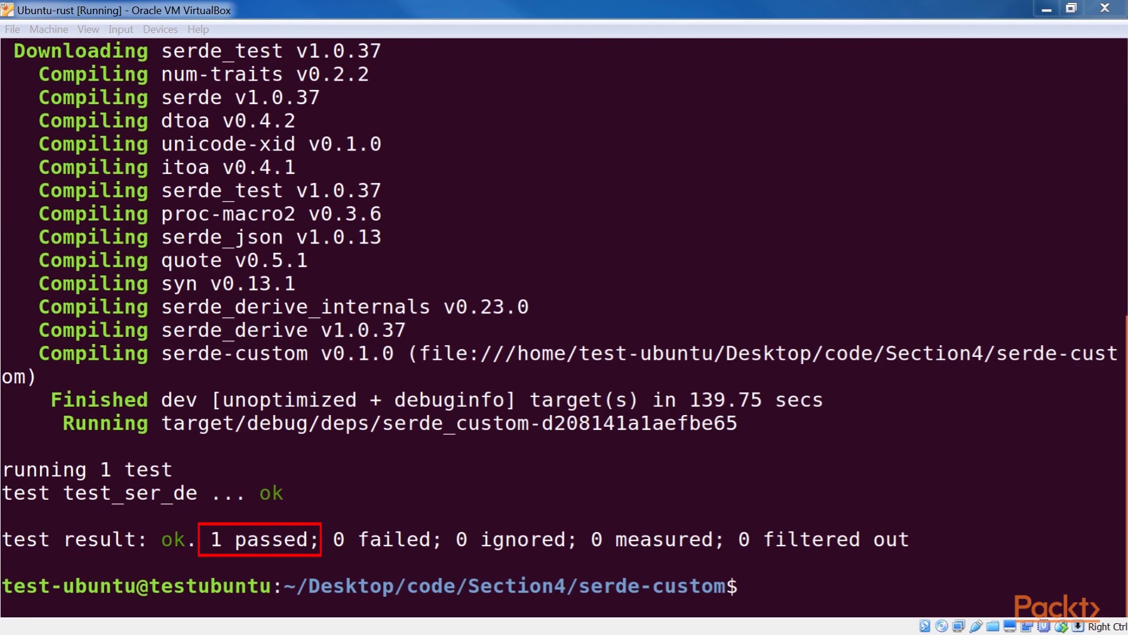
{"action": "type", "text": "carg"}
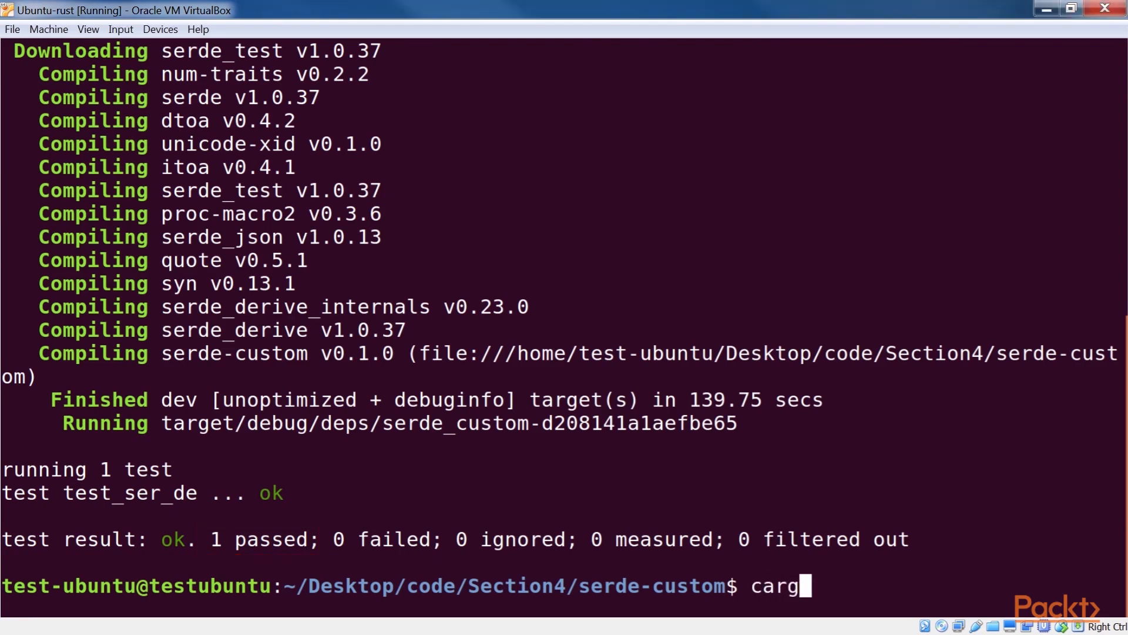
{"action": "type", "text": "o run"}
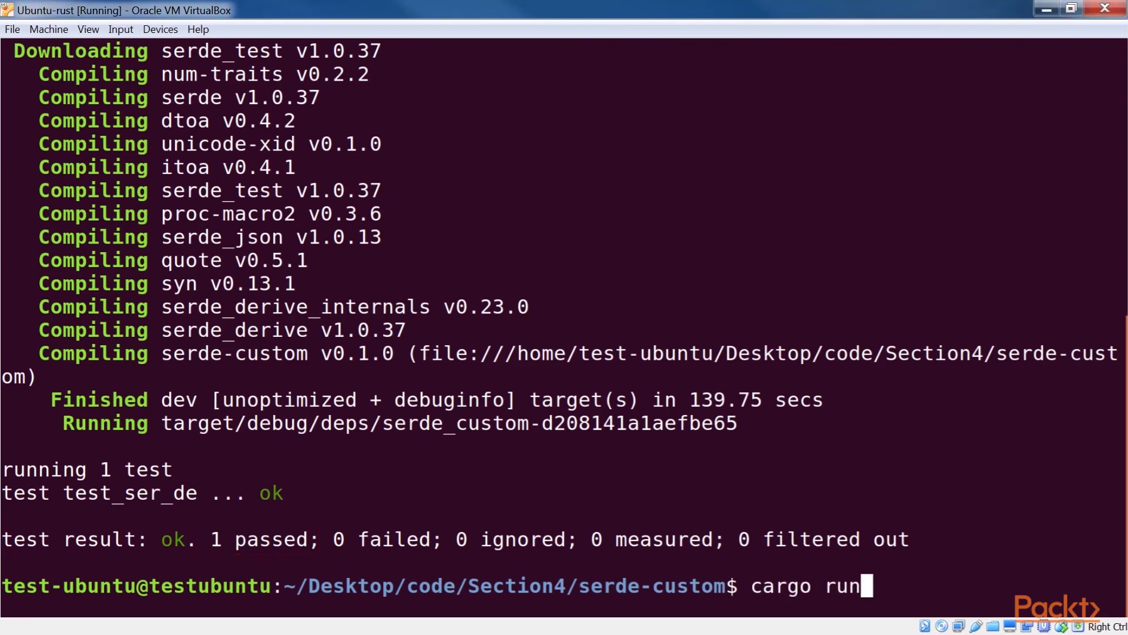